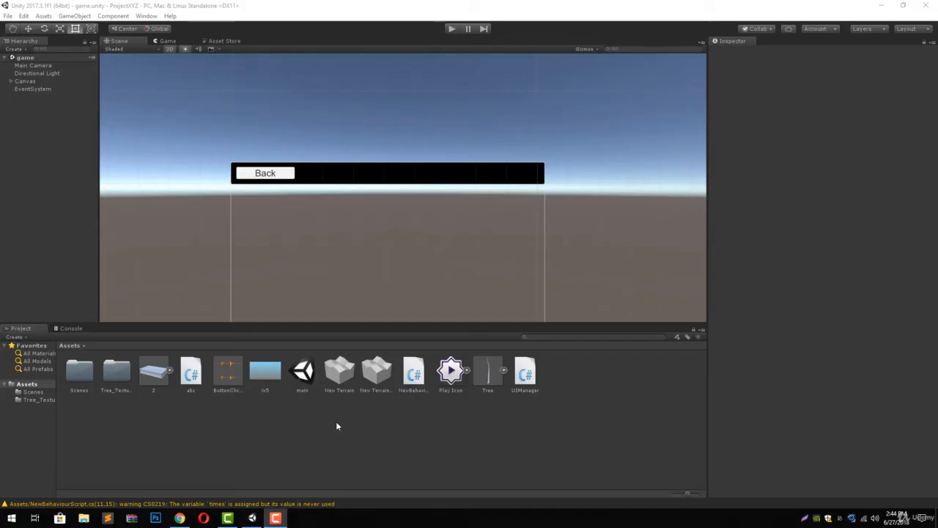
Open the menu scene from Assets/Scenes and expand Canvas to reveal its Panel
click(78, 370)
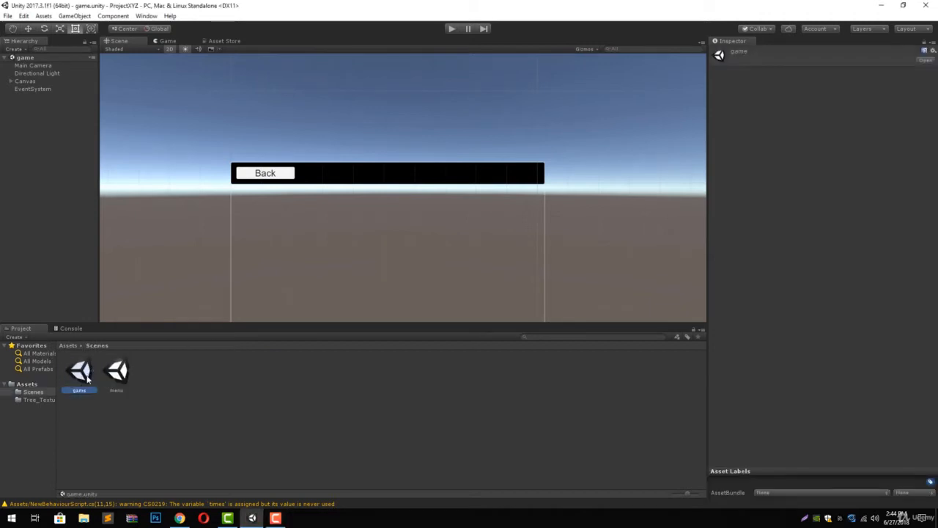
double_click(116, 370)
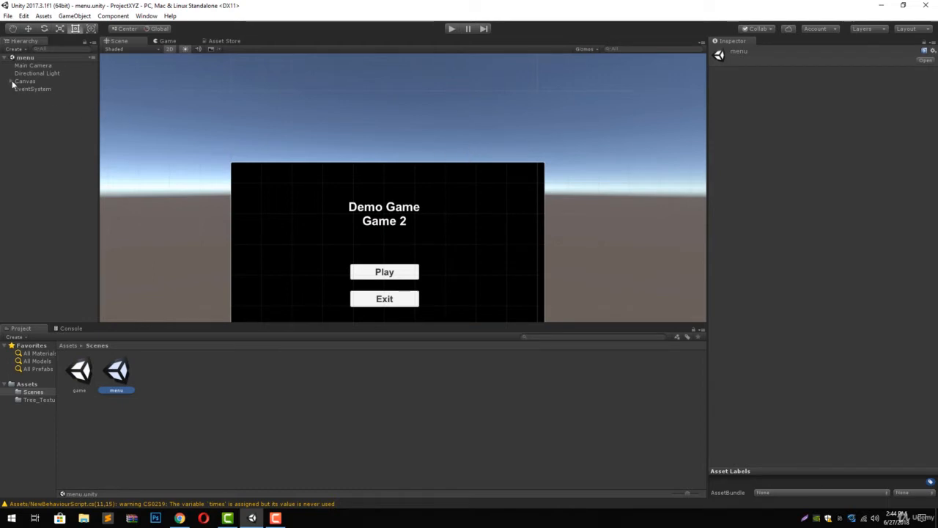
click(11, 81)
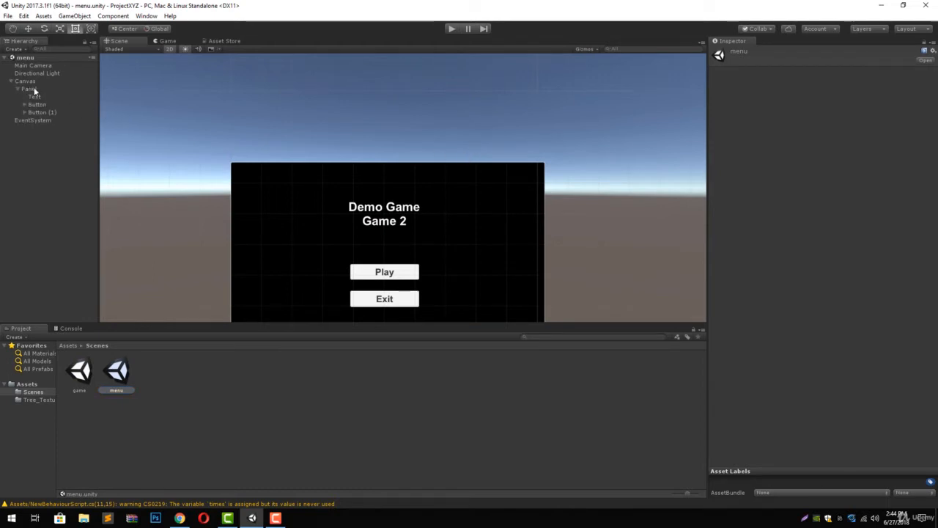
right_click(28, 89)
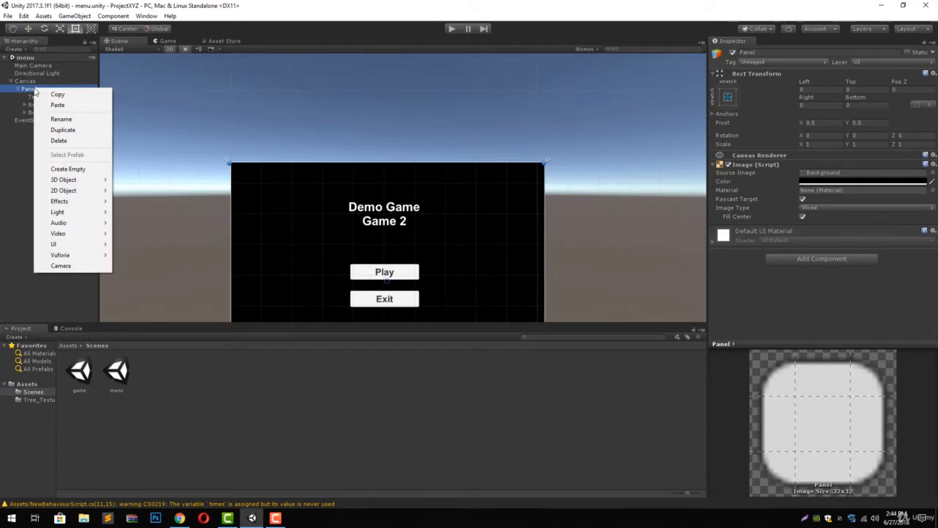
click(249, 129)
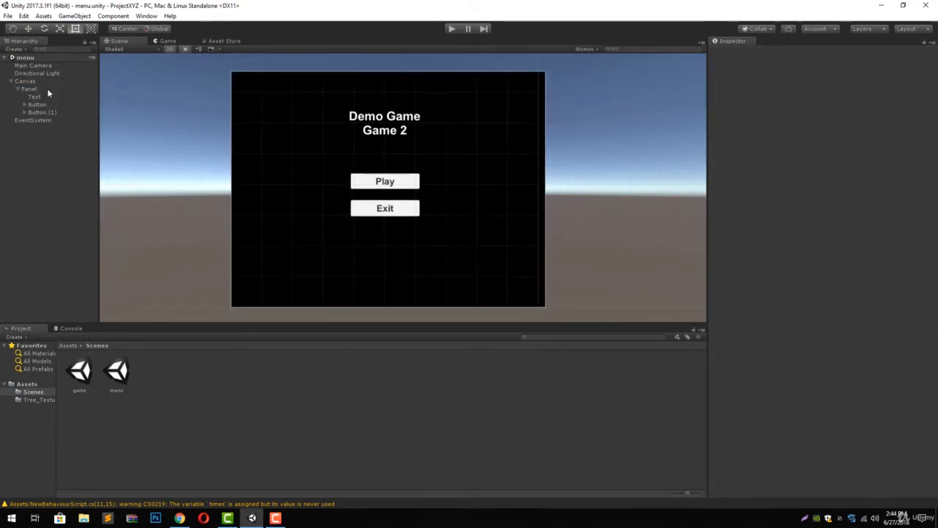
Add a UI Image named LoadingBar under Canvas and set its colour to black
right_click(25, 80)
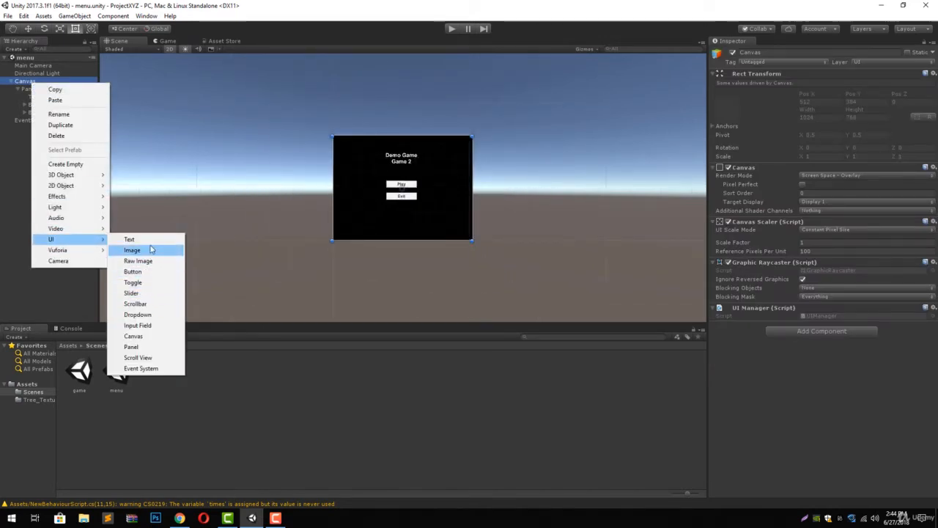
click(131, 346)
text(LoadingBar)
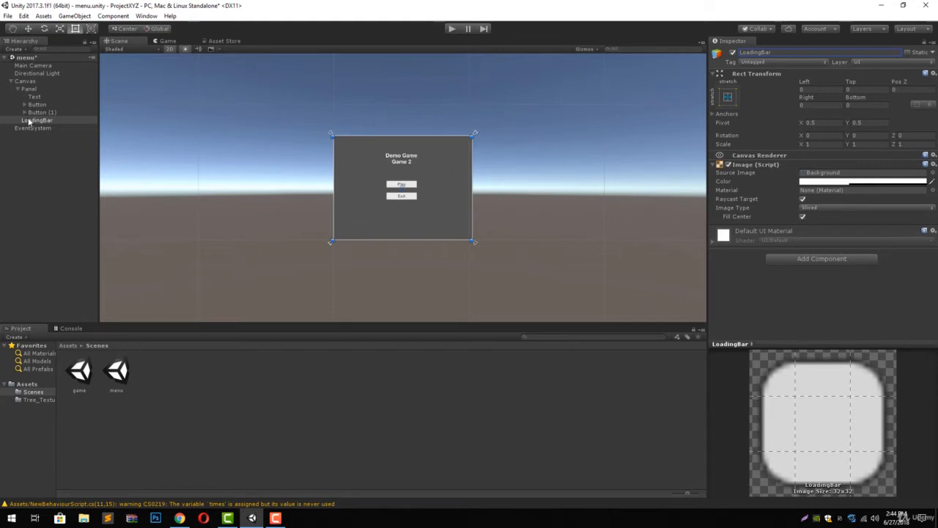
right_click(36, 120)
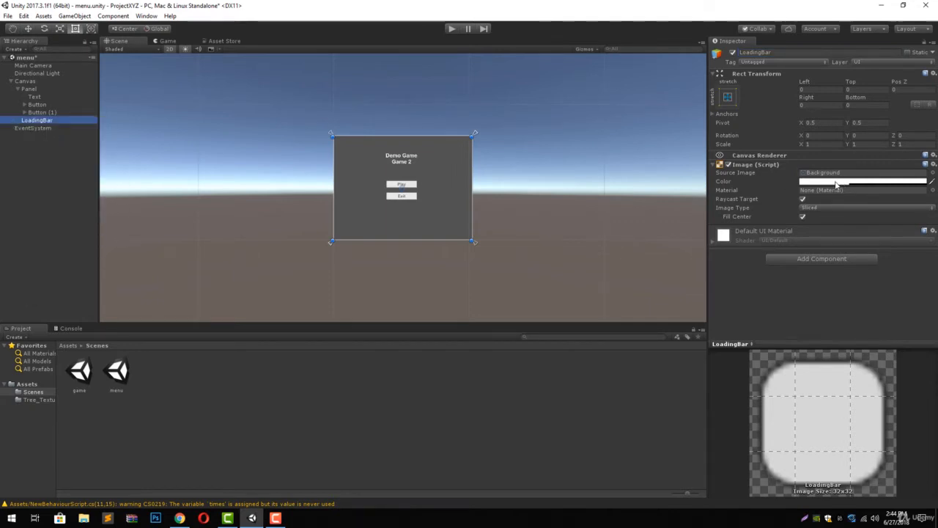
click(861, 181)
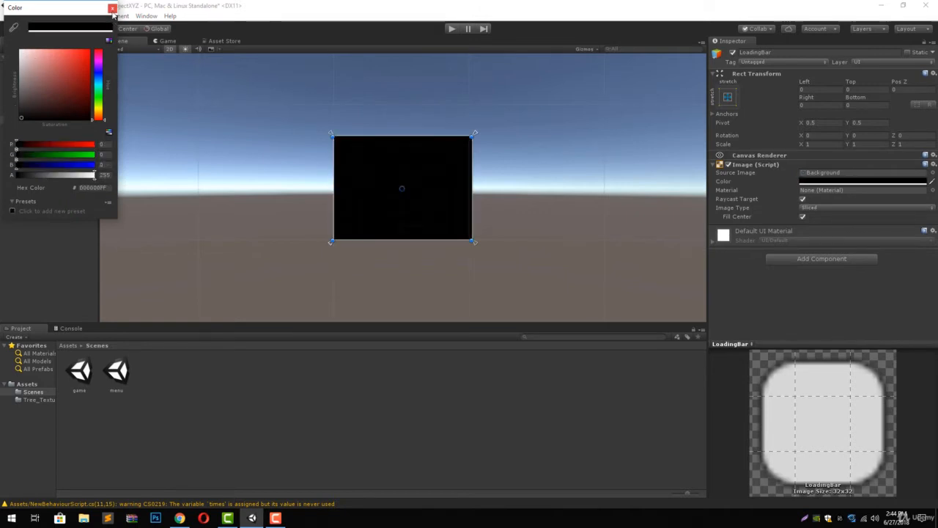
click(112, 8)
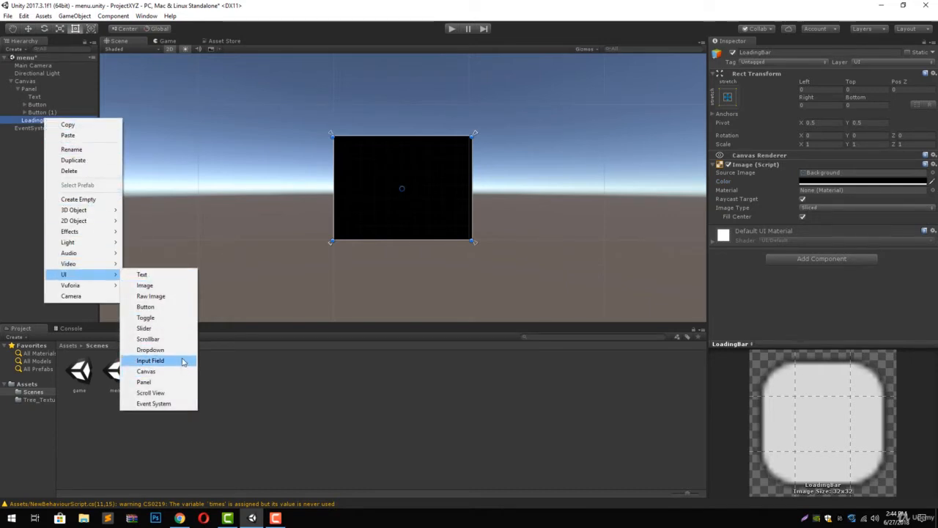
Add a Slider under LoadingBar, untick Interactable, set navigation to None, and delete Handle Slide Area
click(144, 328)
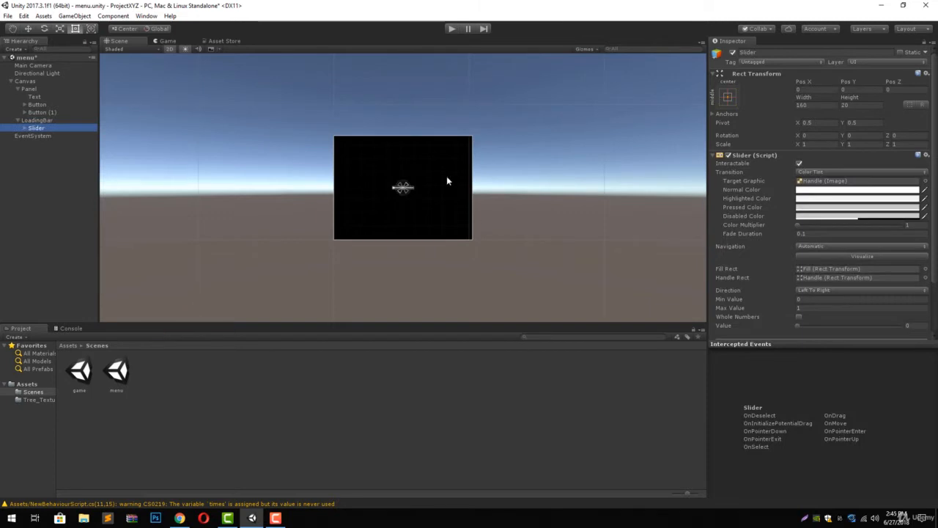
mouse_move(437, 178)
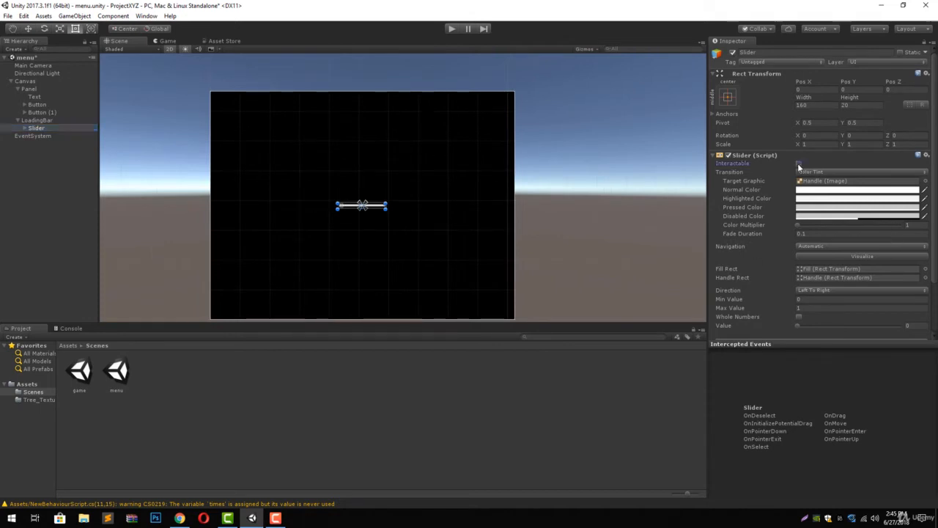
click(857, 171)
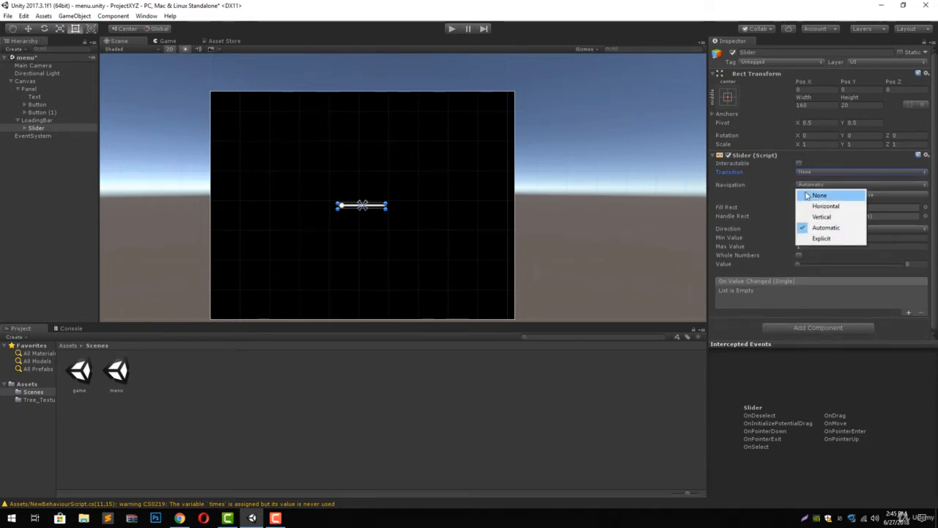
click(819, 195)
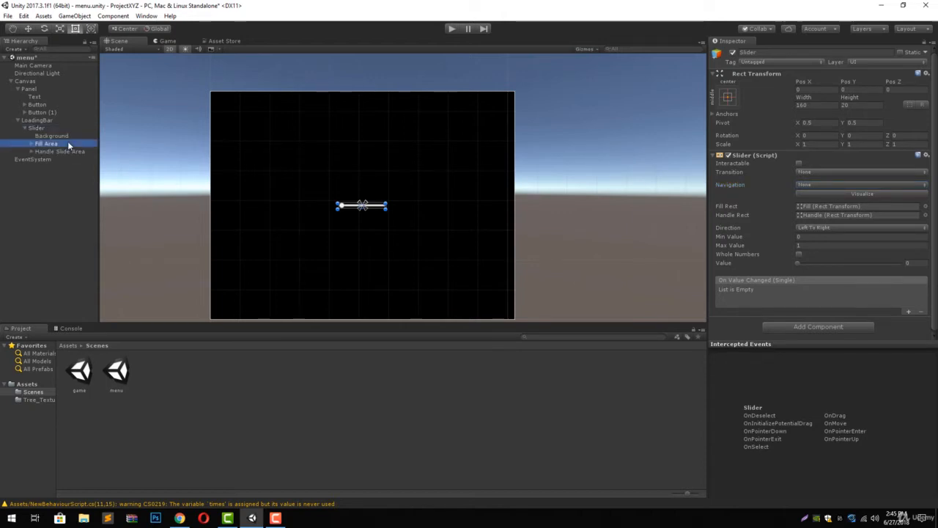
click(60, 151)
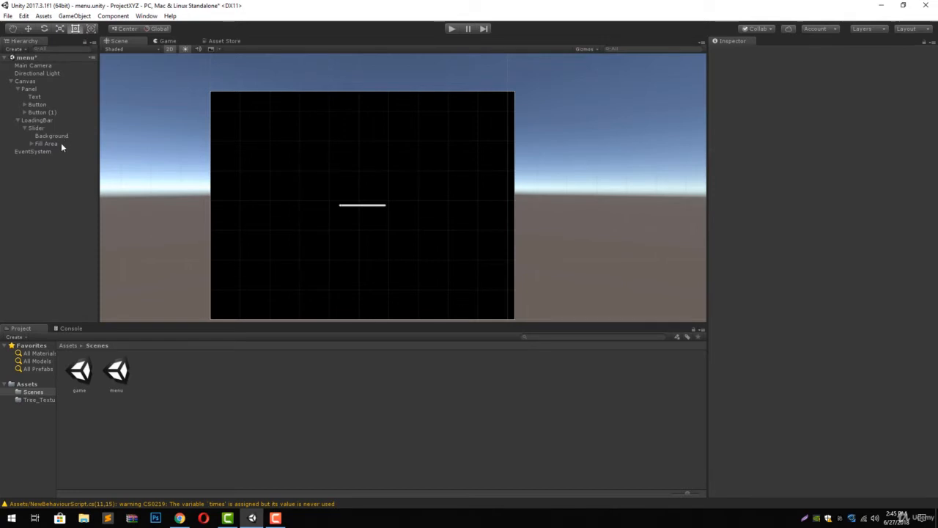
click(37, 127)
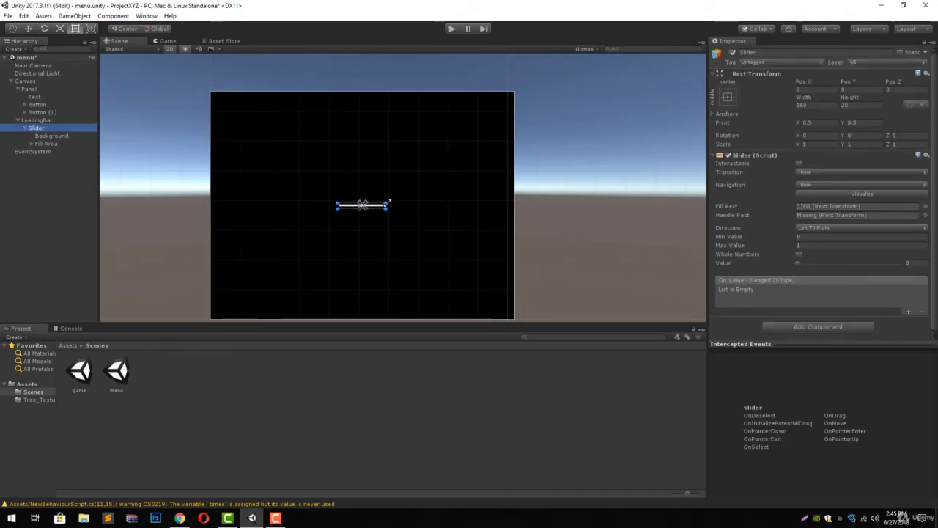
Stretch the Slider into a wide bar, extend Fill's right edge, and set Value to 1
drag(389, 203, 452, 184)
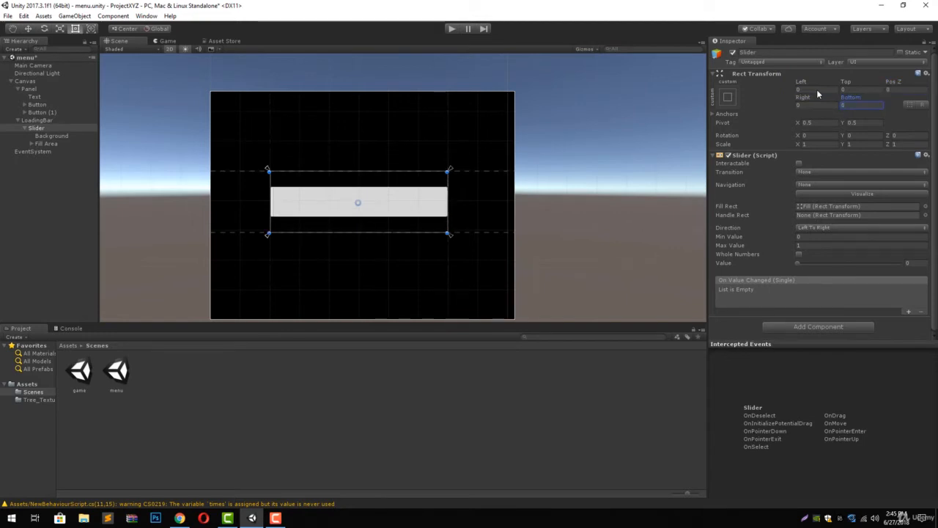
mouse_move(798, 266)
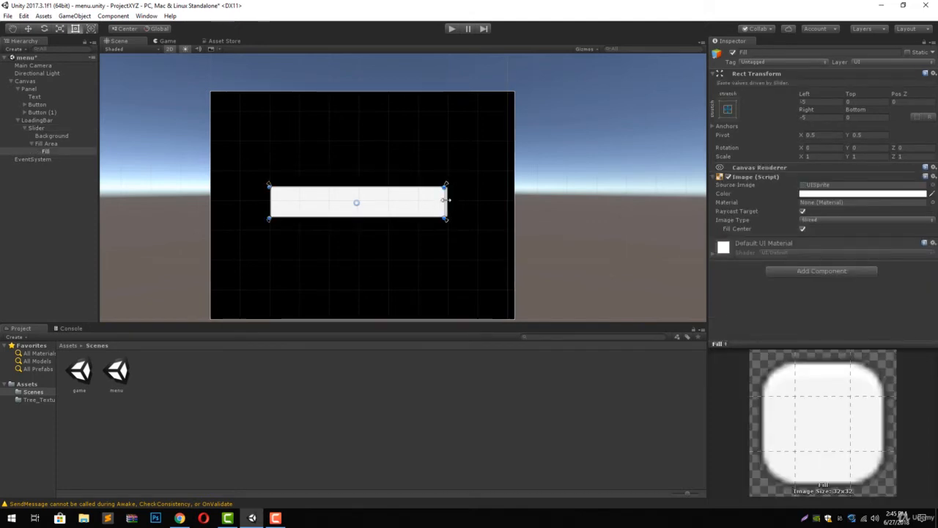
drag(445, 201, 448, 202)
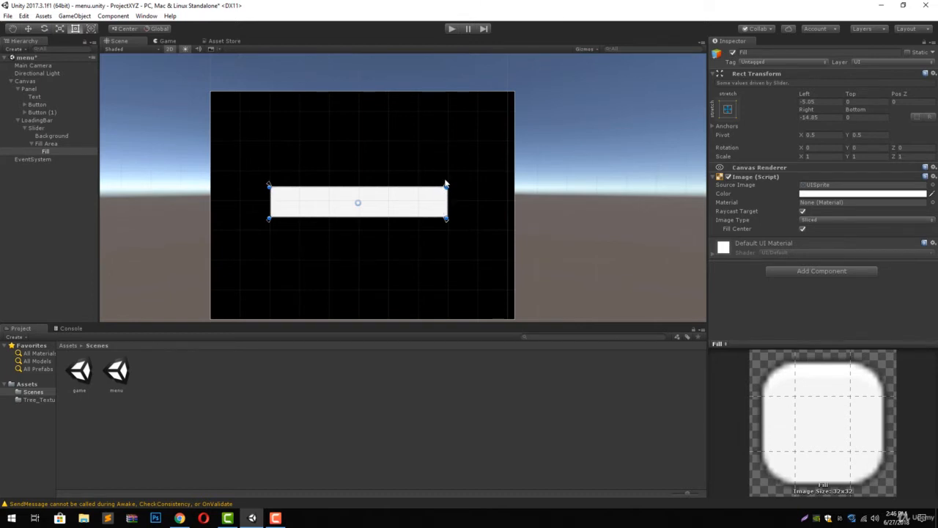
mouse_move(50, 154)
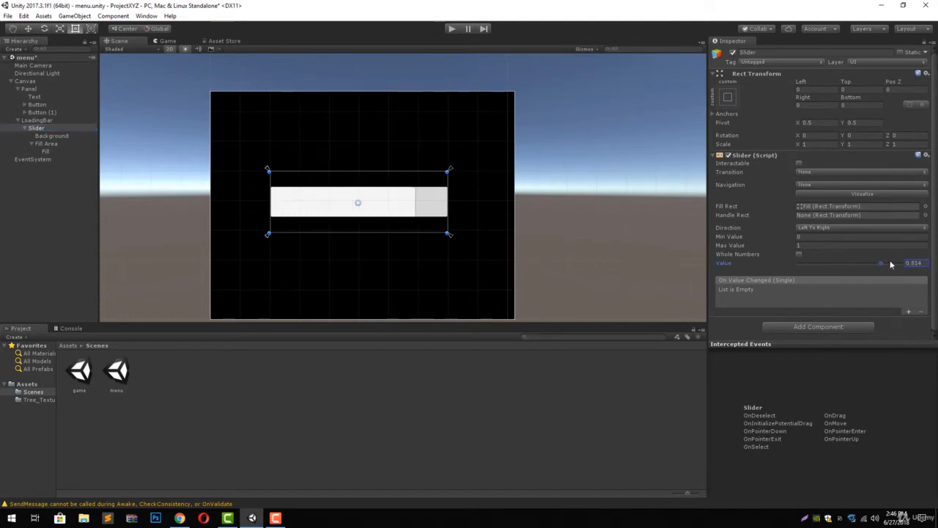
drag(881, 262, 909, 262)
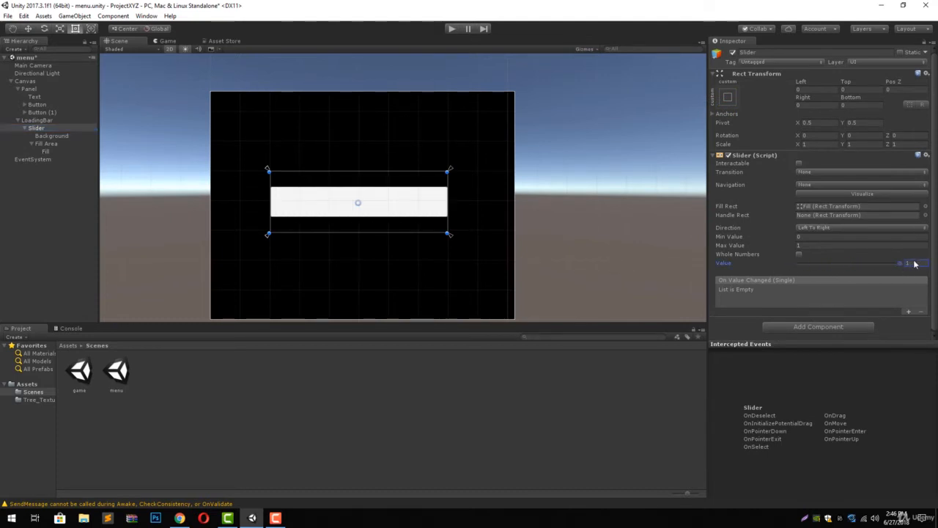
click(46, 143)
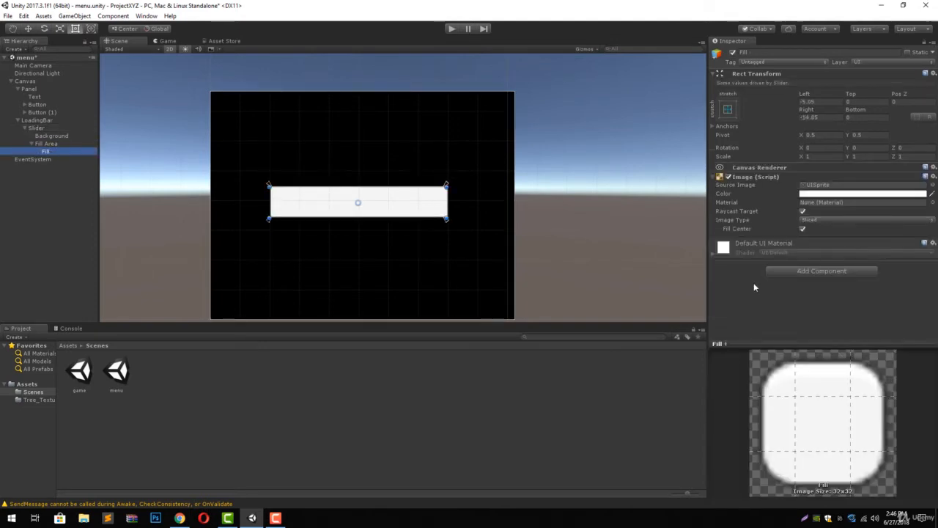
Colour the Fill image pure green (00FF00), then select Fill Area and LoadingBar
click(863, 192)
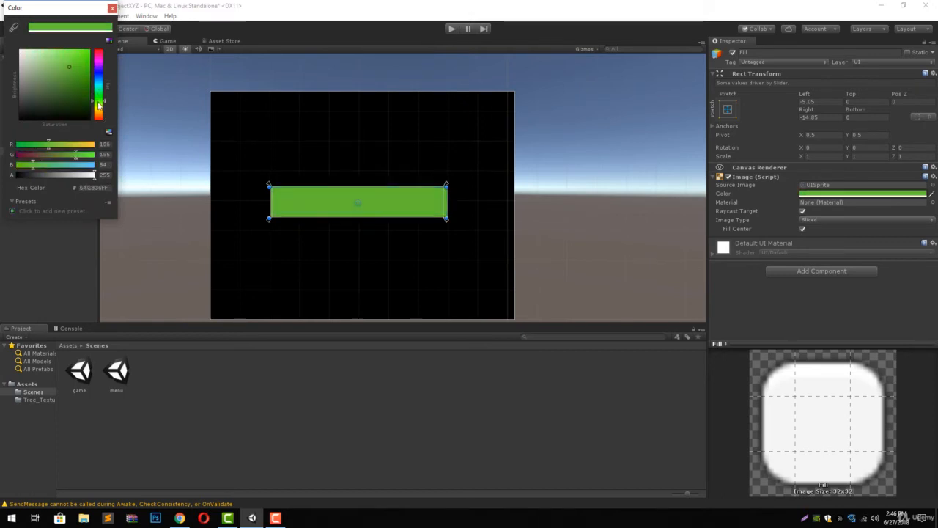
mouse_move(72, 69)
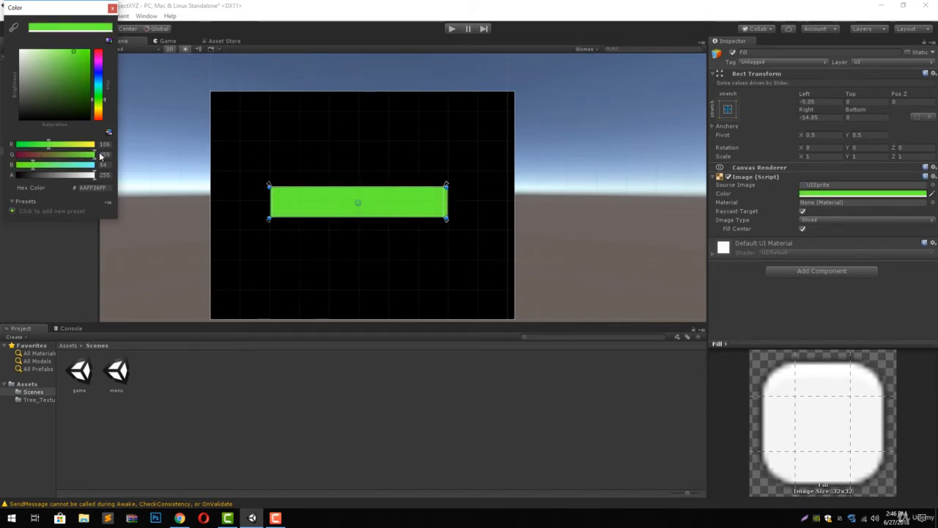
drag(47, 143, 11, 143)
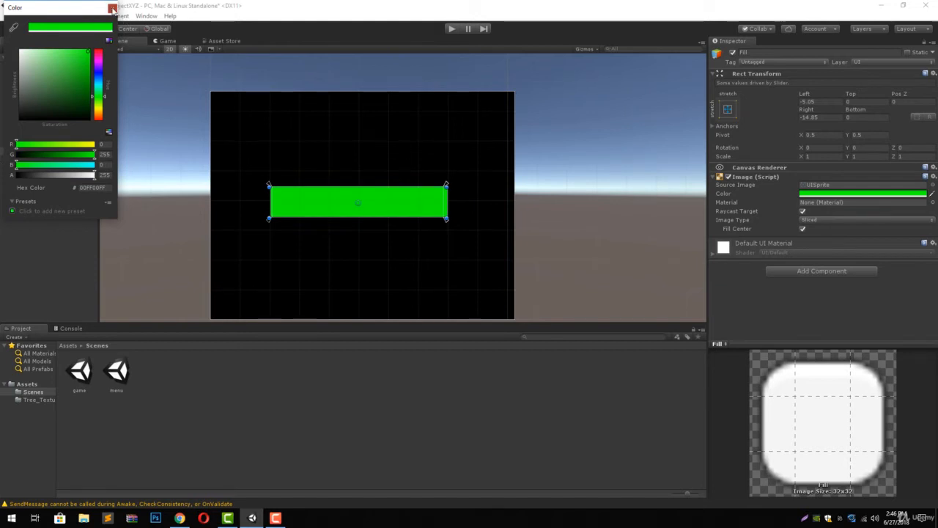
click(112, 8)
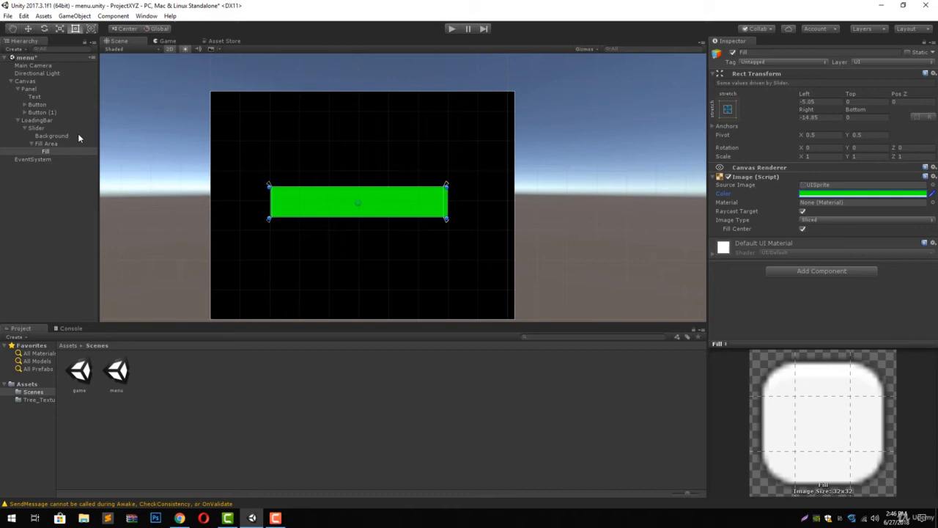
click(48, 143)
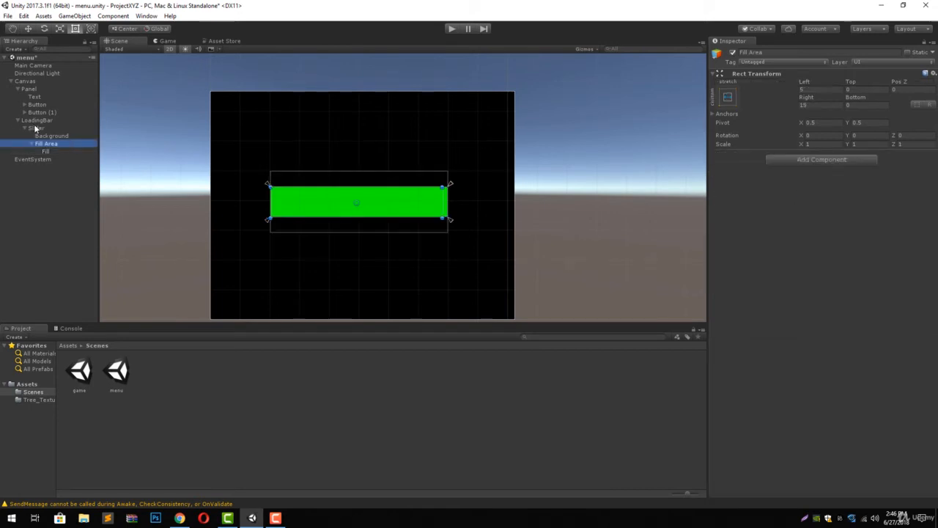
click(37, 120)
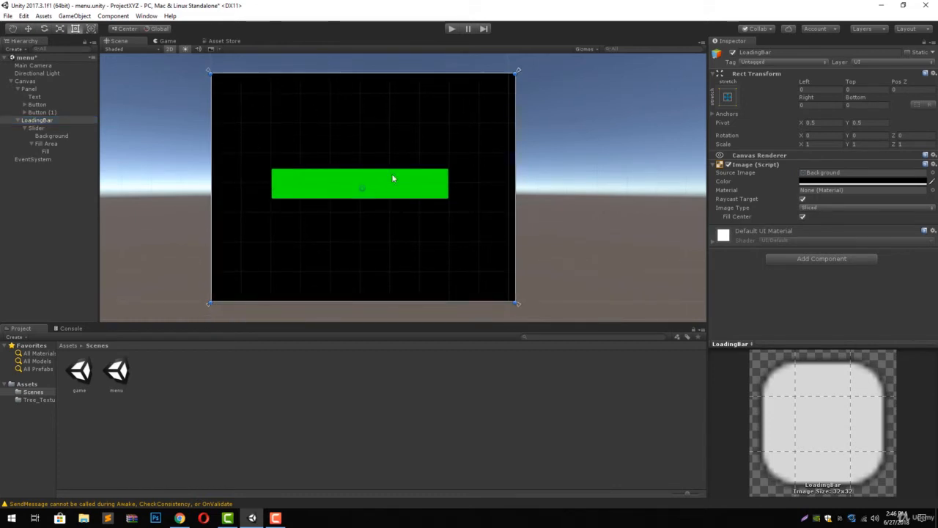
Reset the Slider, deactivate LoadingBar, and select Canvas to view its UI Manager script
click(36, 127)
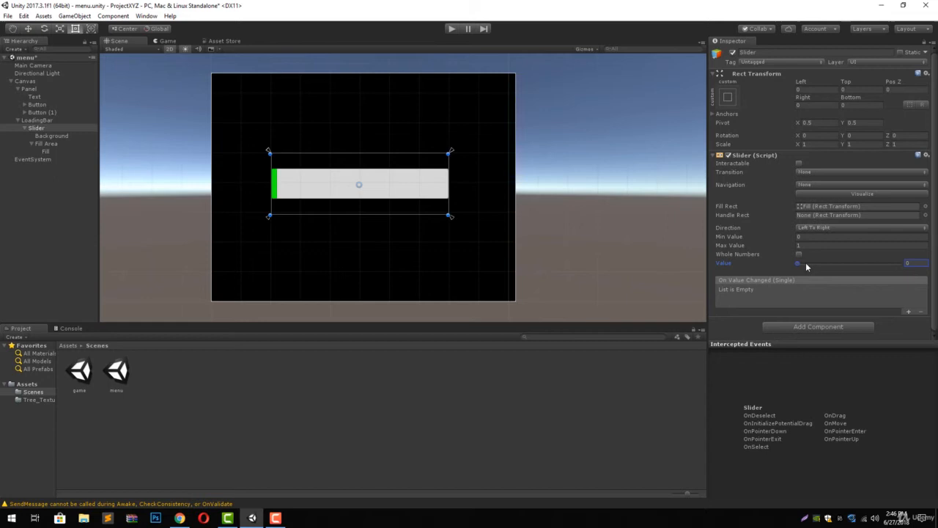
mouse_move(771, 298)
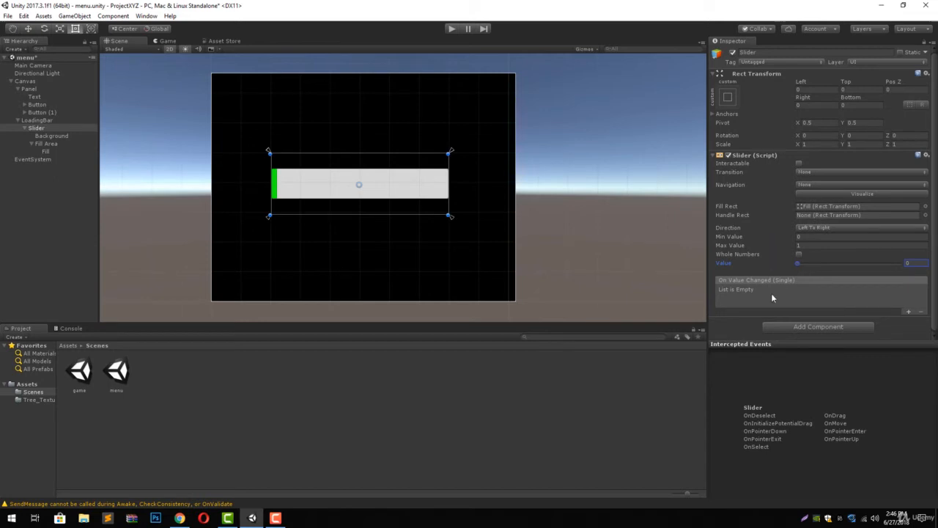
mouse_move(768, 295)
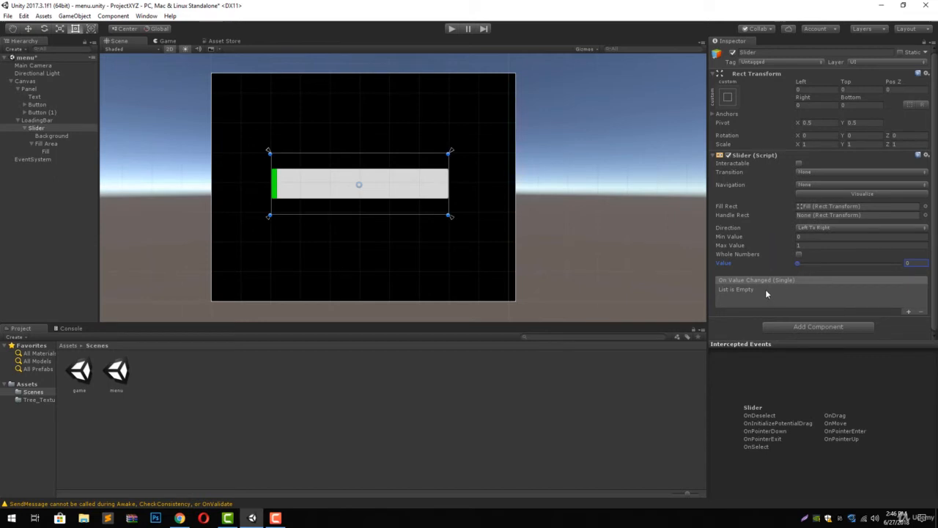
click(36, 120)
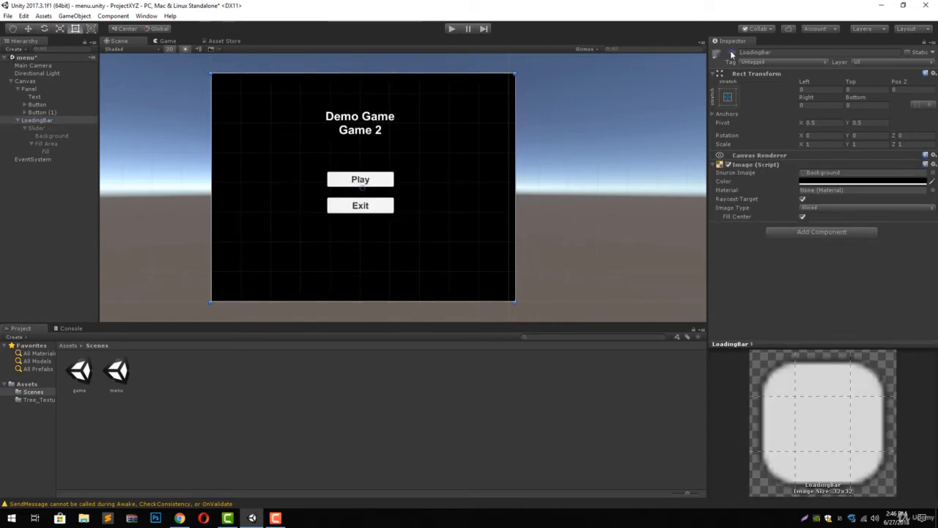
mouse_move(349, 193)
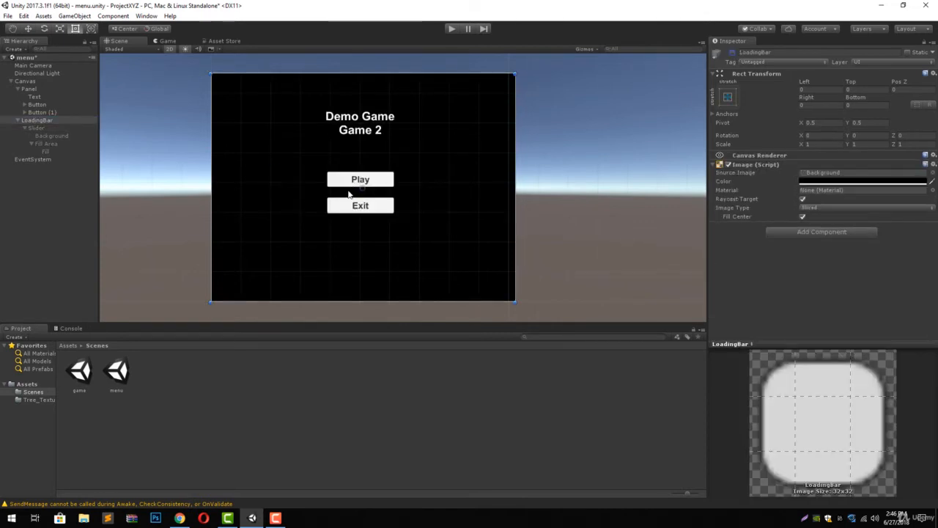
click(26, 81)
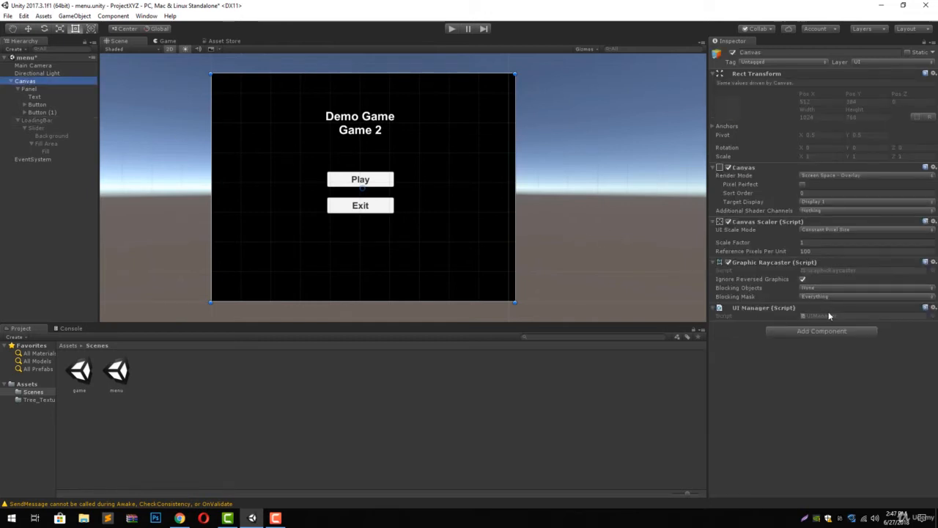
mouse_move(841, 320)
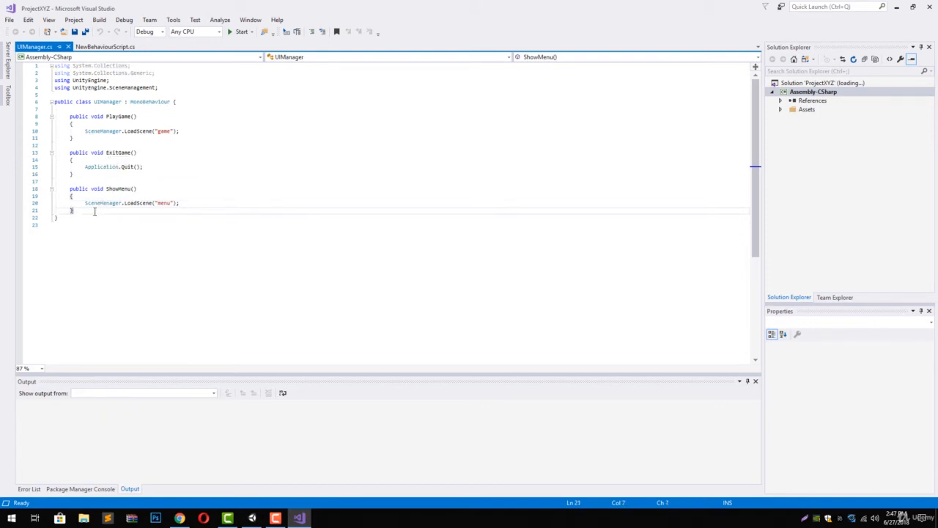
Declare IEnumerator LoadSceneAsync storing SceneManager.LoadSceneAsync("game") in an AsyncOperation
key(enter)
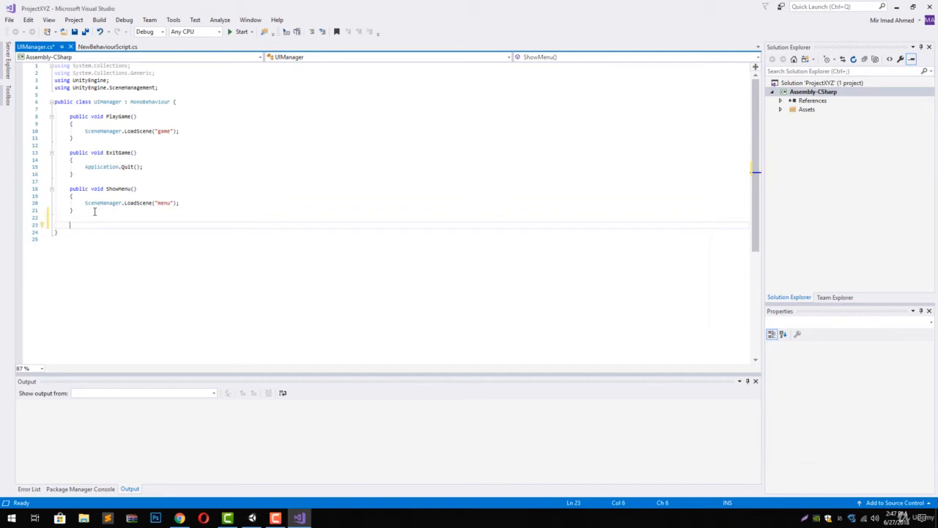
text(IEnumerator)
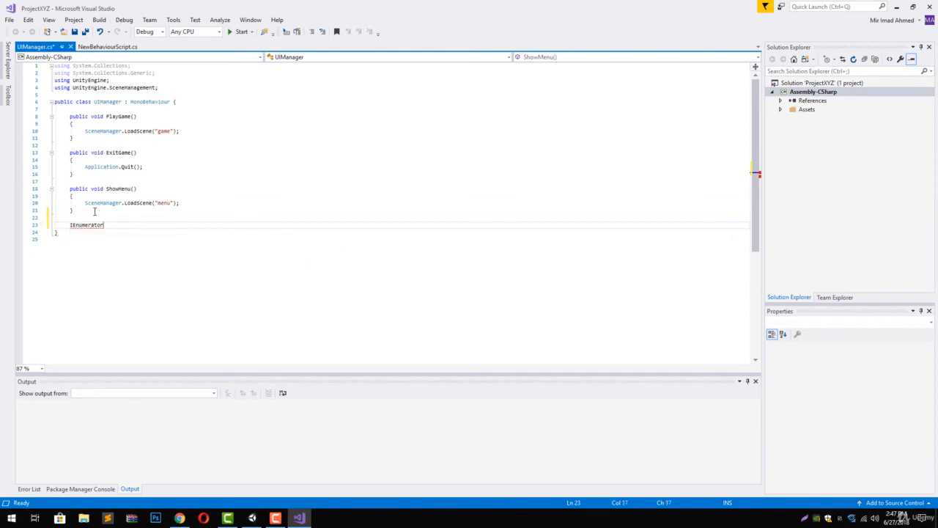
text(LoadScen)
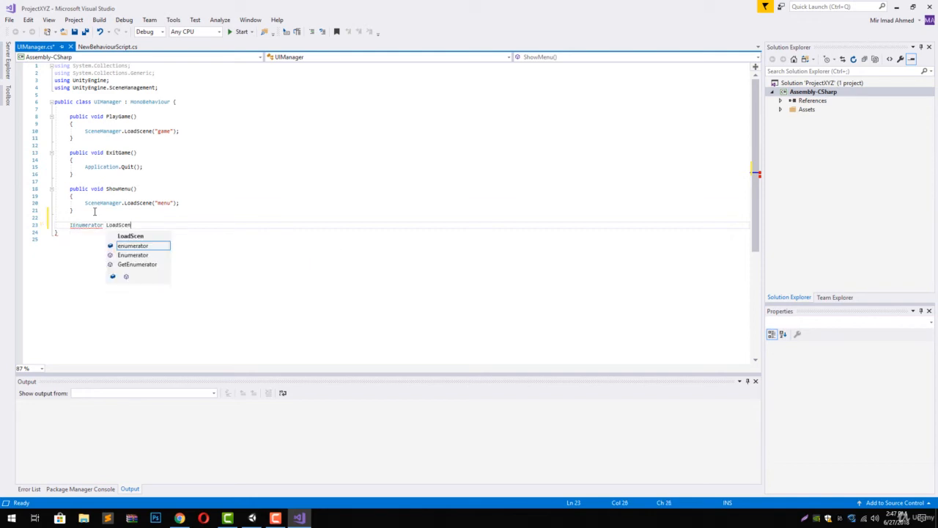
text(eAsync() {)
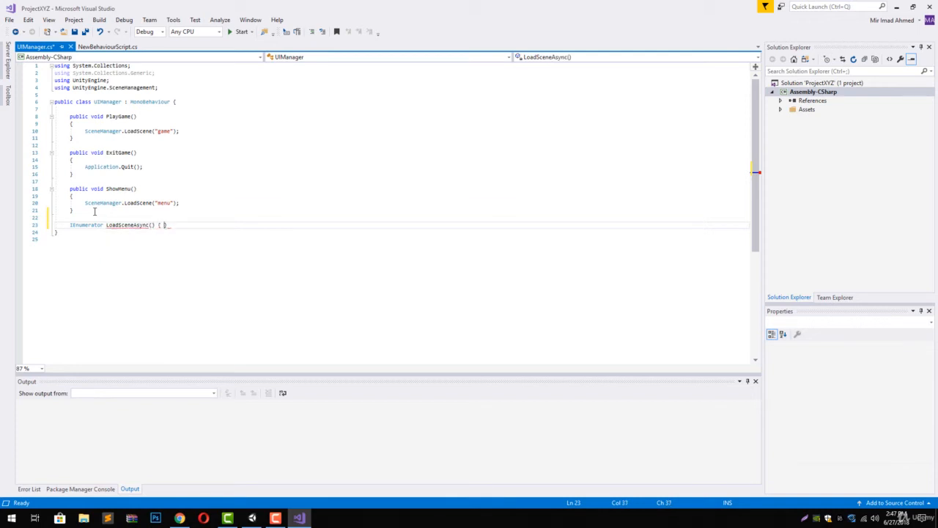
text(A)
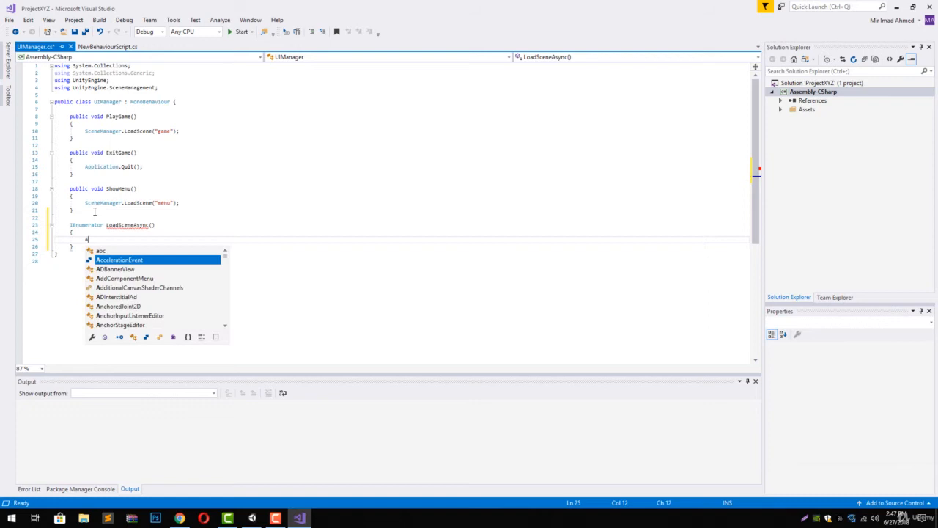
text(syncOperation operation = SceneMa)
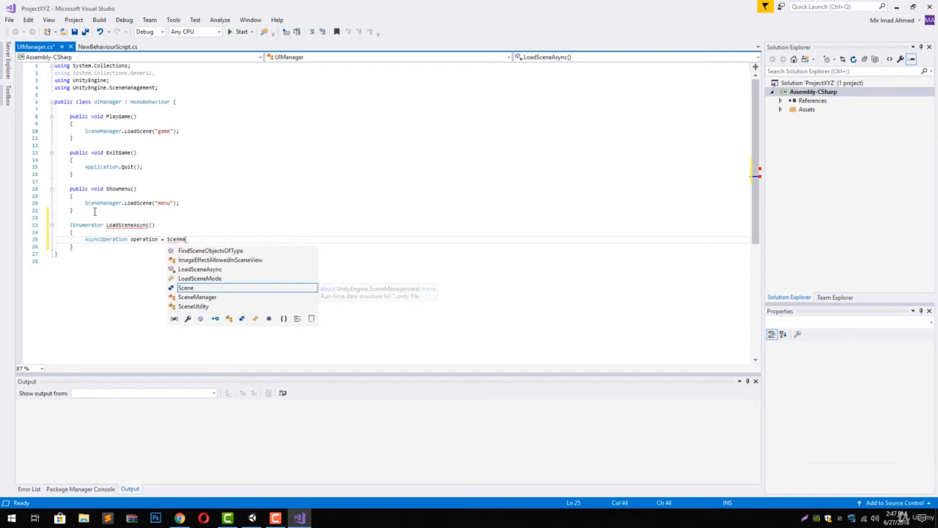
key(Backspace)
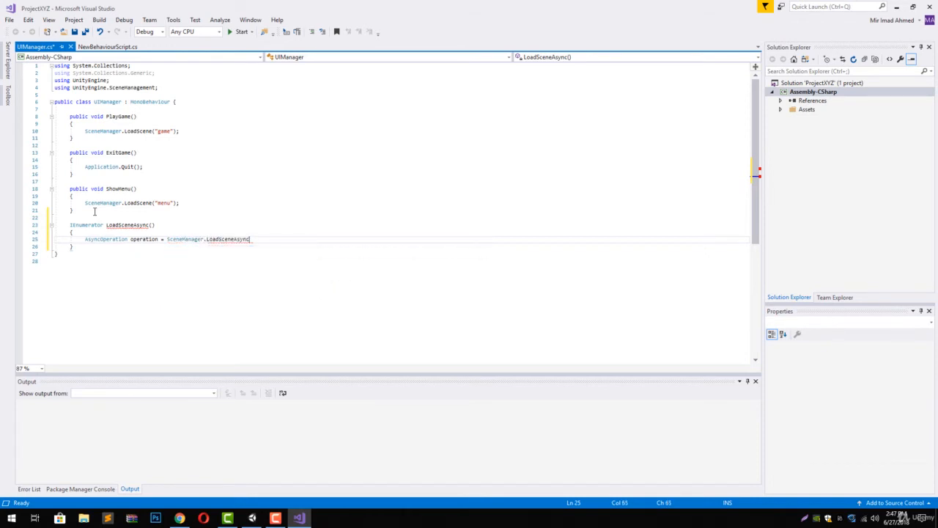
text((")
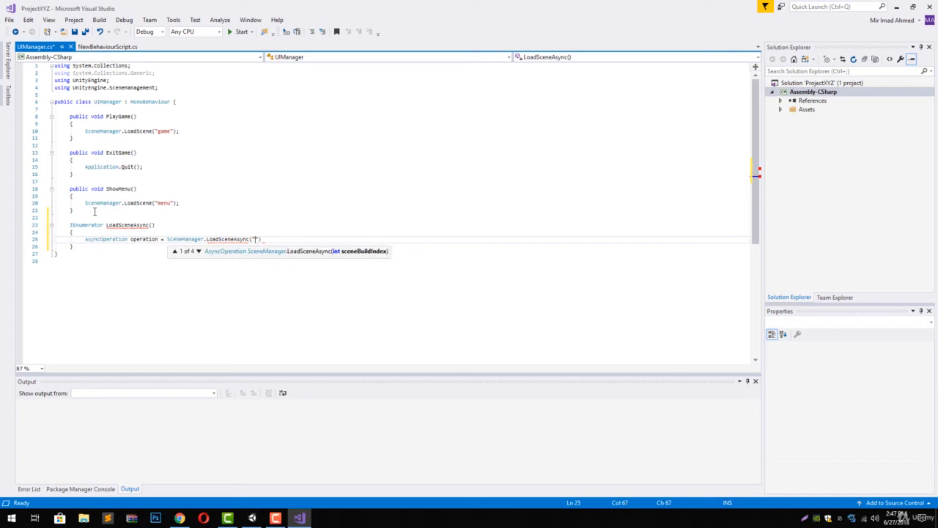
text(ga)
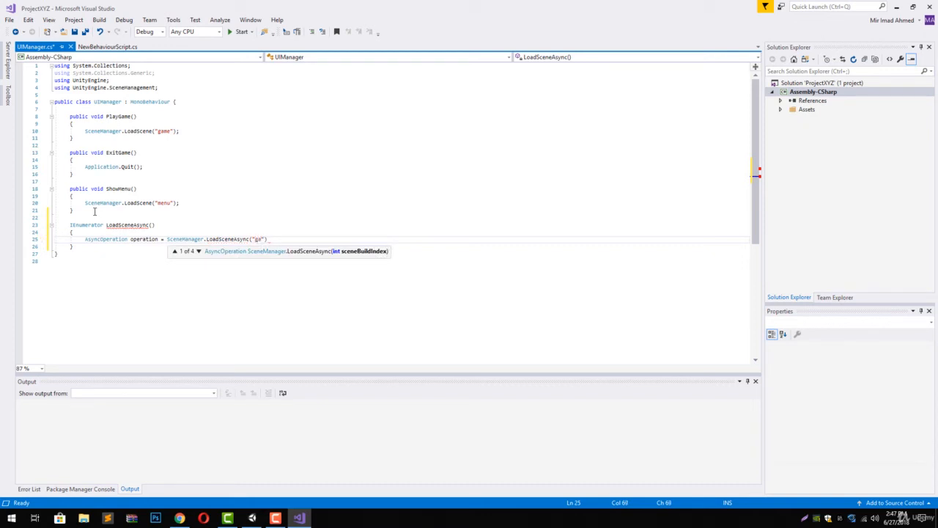
text(ame");)
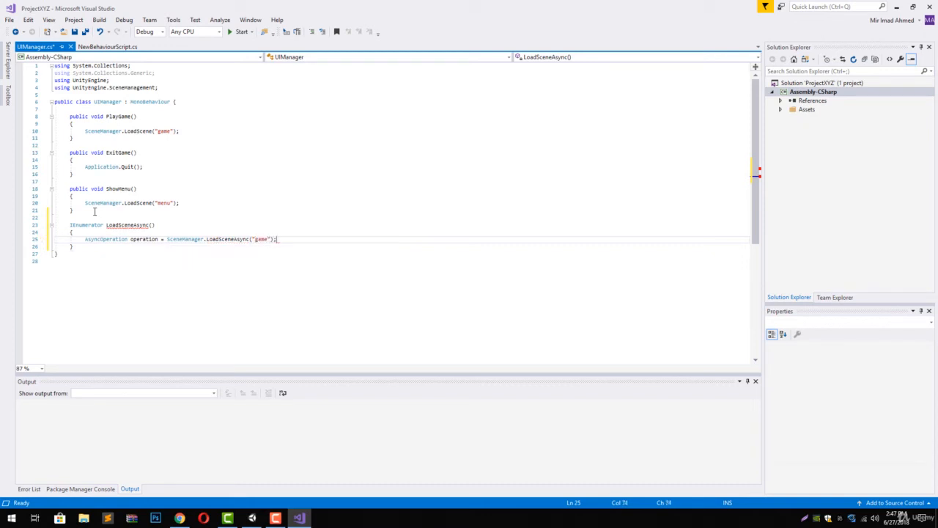
Add a while (!operation.isDone) loop yielding null, with an 'Update our progress' comment
key(enter)
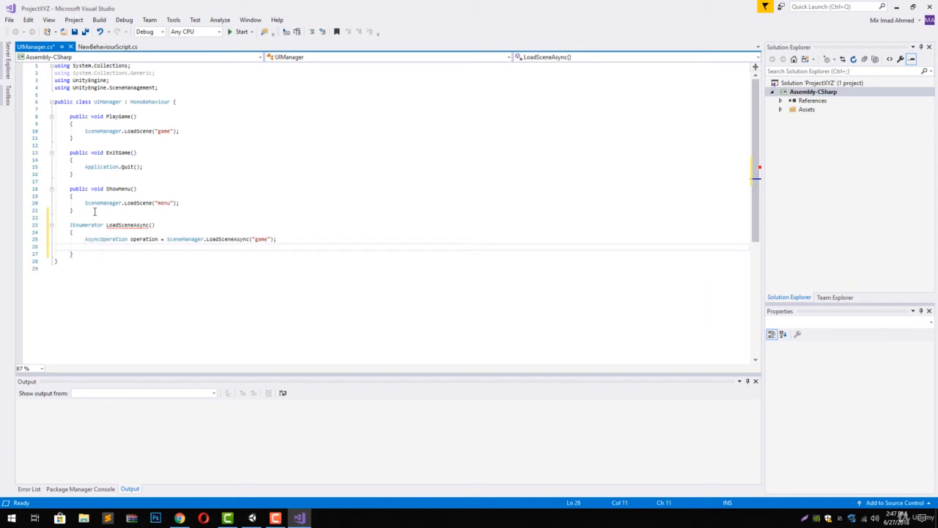
text(while())
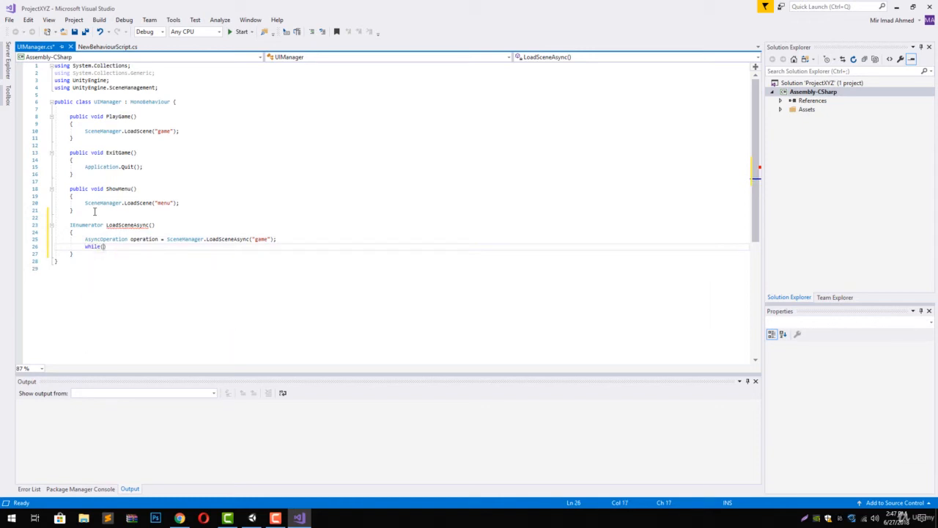
text(!)
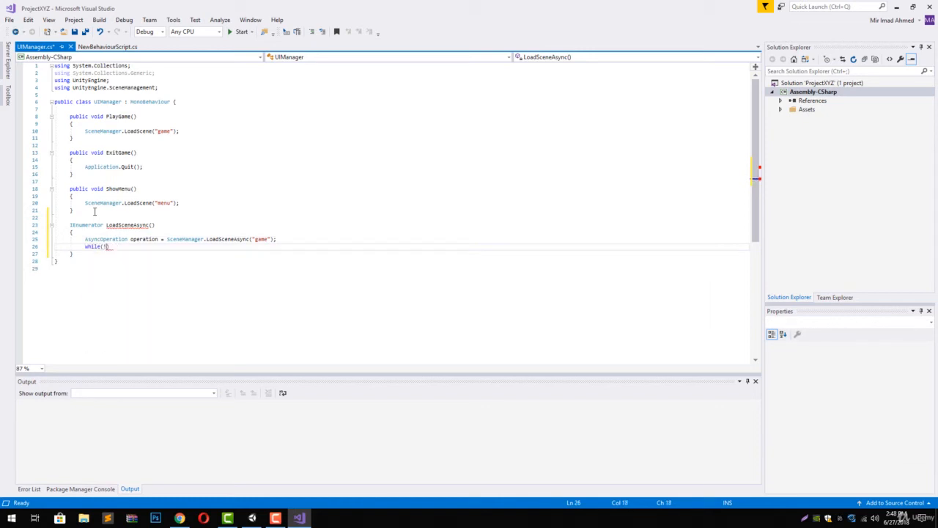
text(operation.isDone)
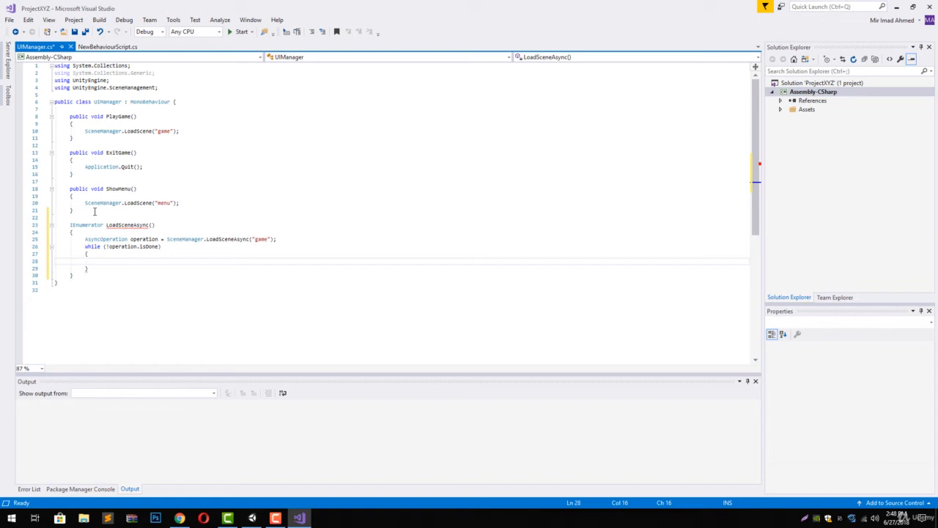
text(yield return null;)
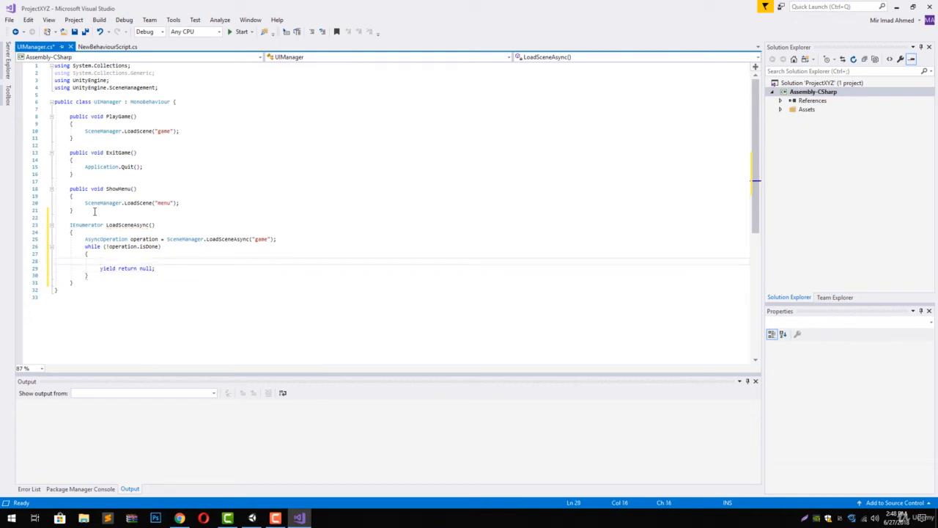
text(/)
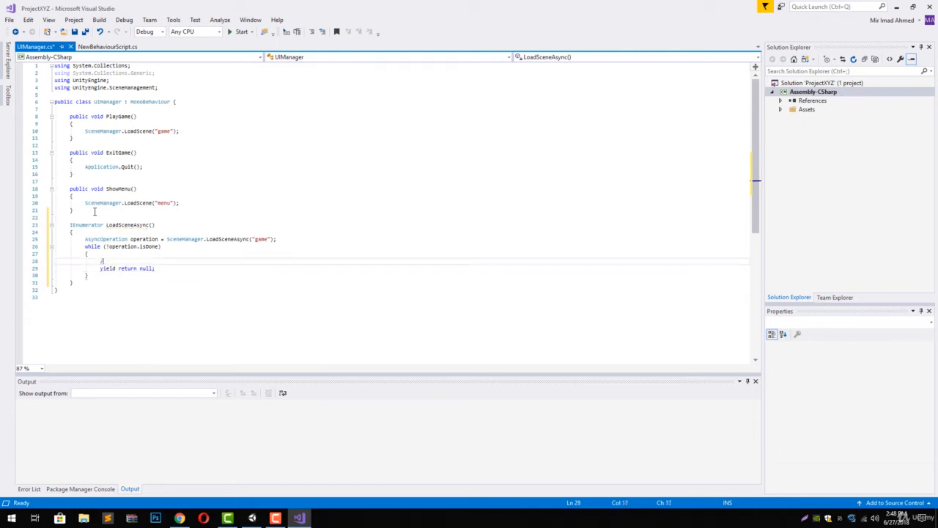
text(//Update our)
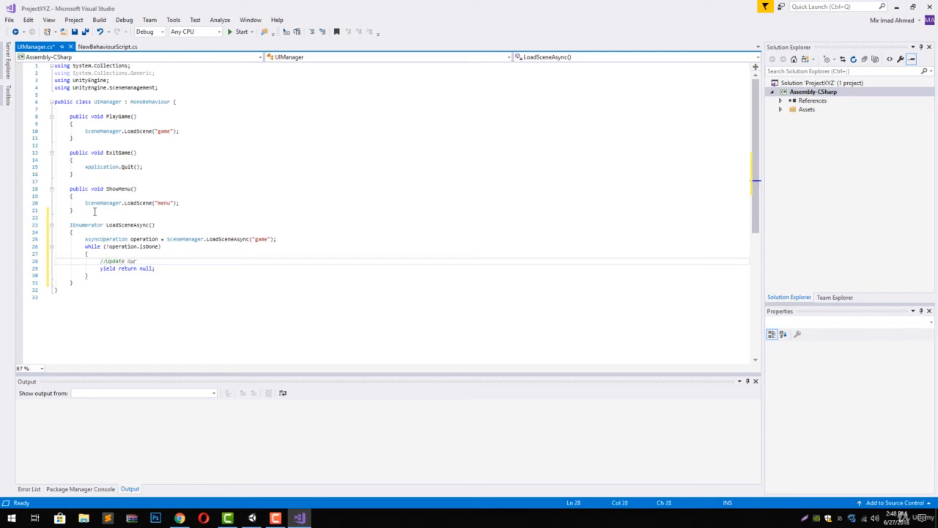
text(progress bar to show)
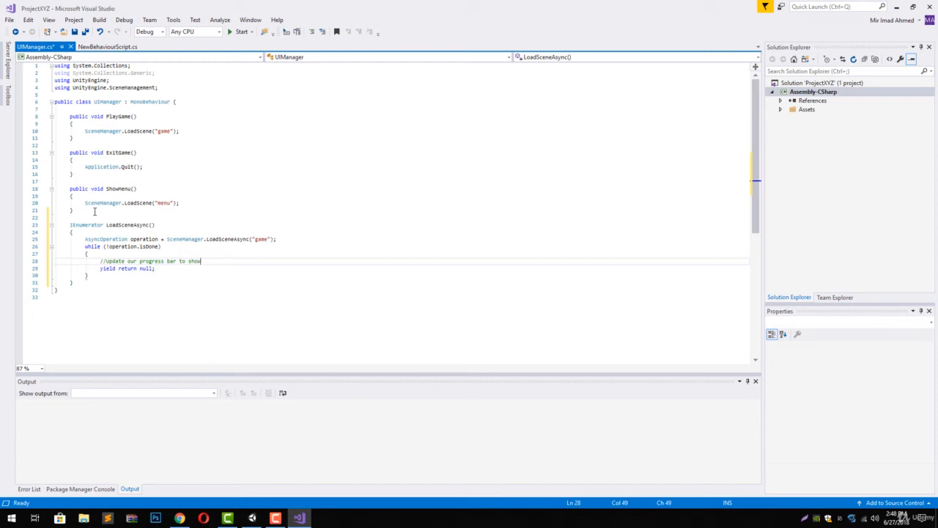
text(operation.progress)
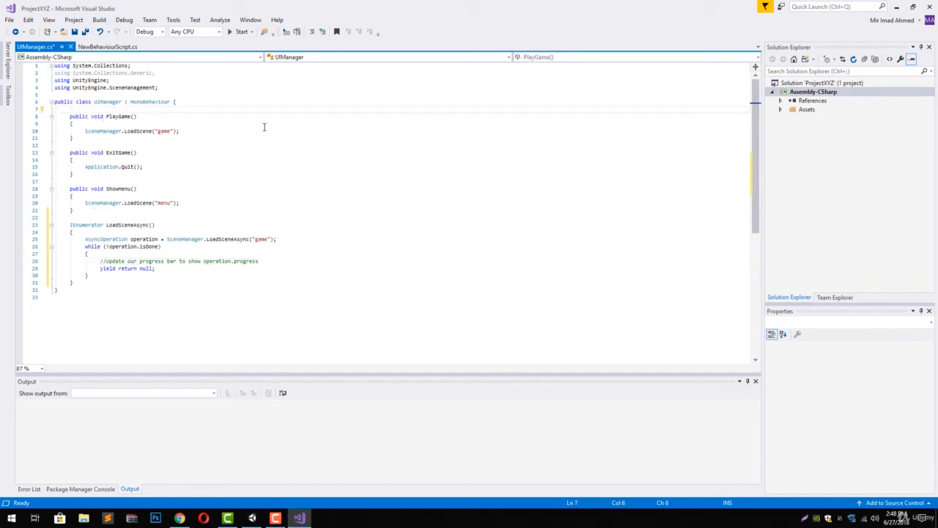
Declare public GameObject SliderPanel and public Slider slider fields, importing UnityEngine.UI
text(public GameObject)
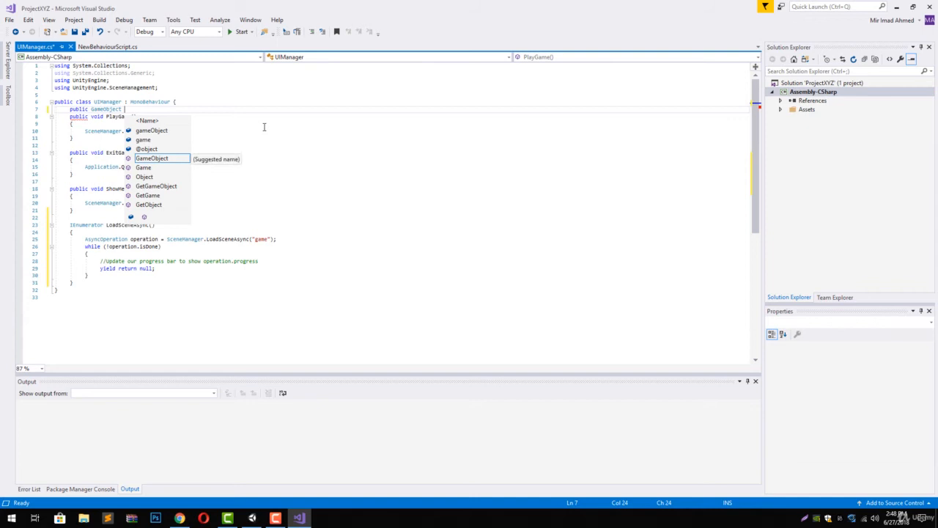
text(SliderPa)
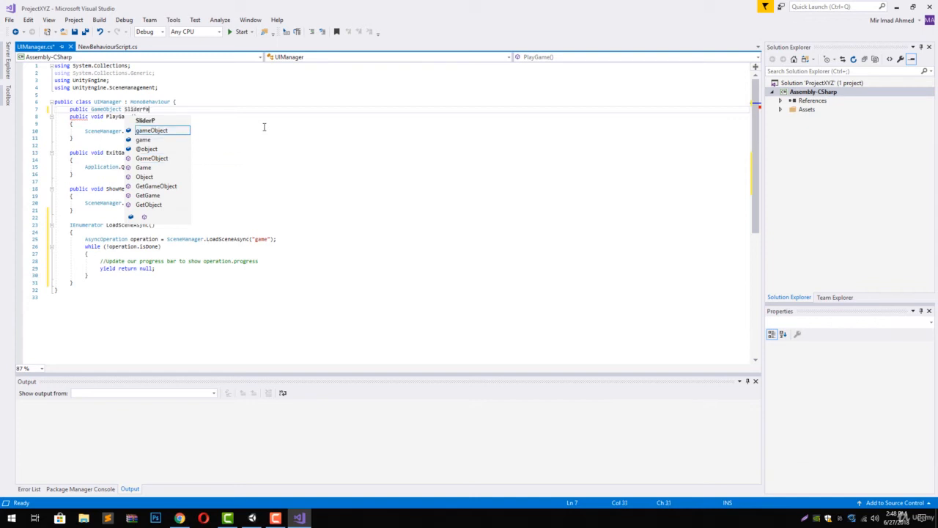
text(SliderPanel;)
text(public)
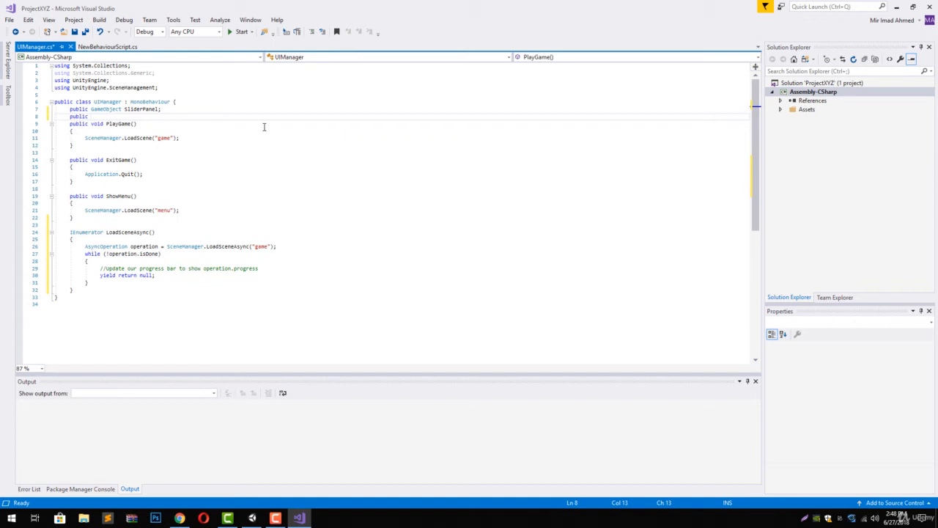
text(sli)
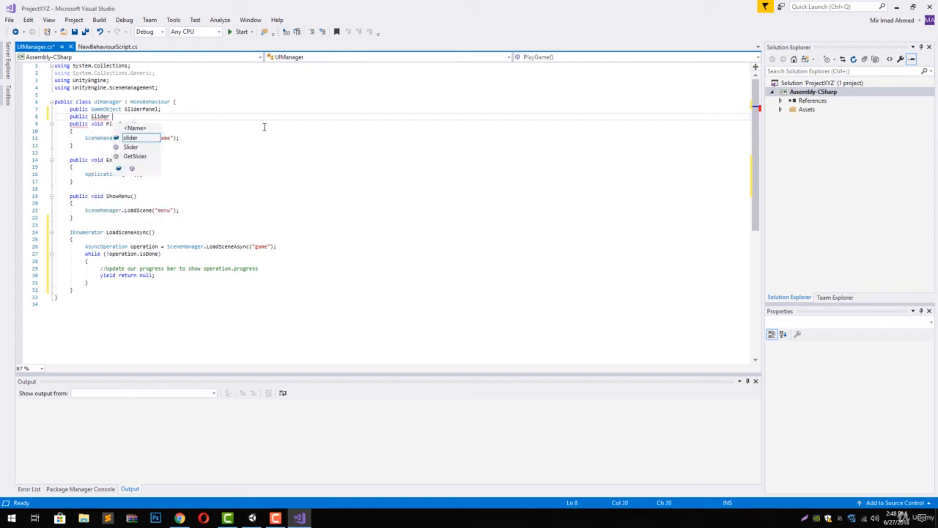
text(lider;)
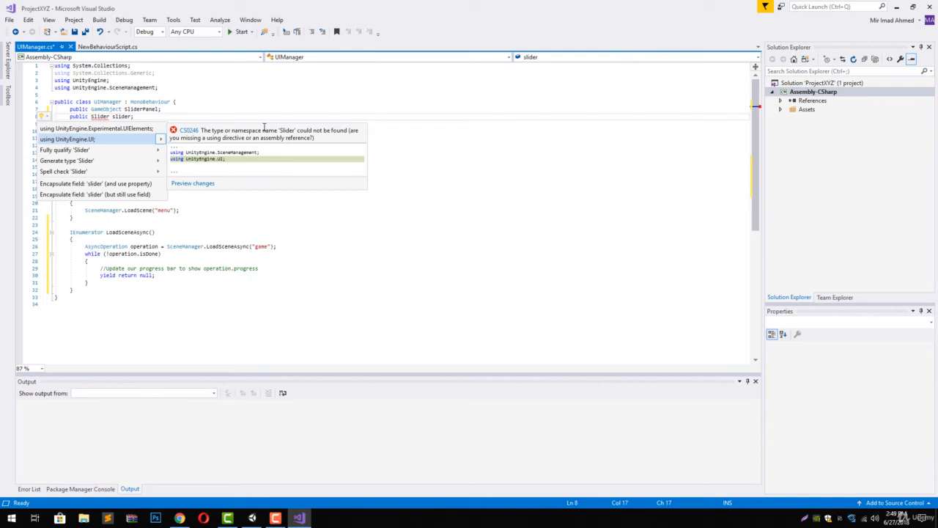
click(67, 139)
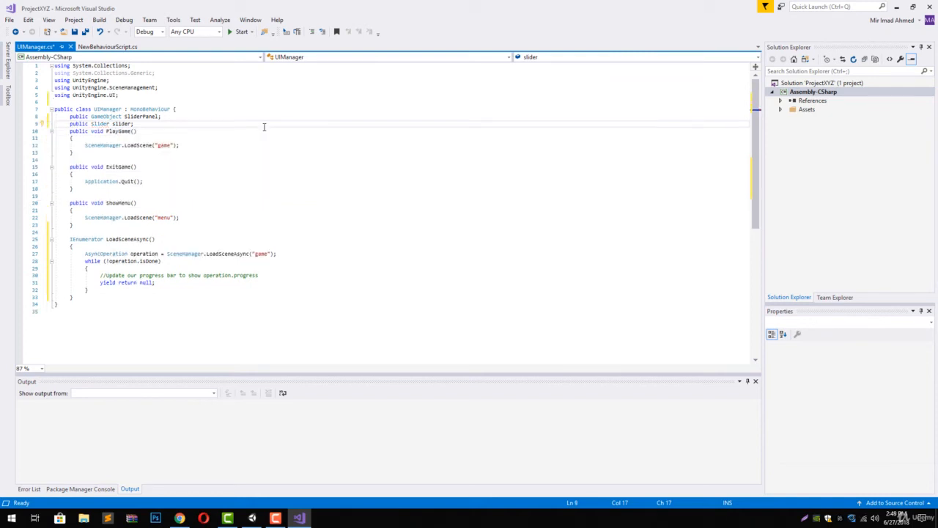
click(72, 188)
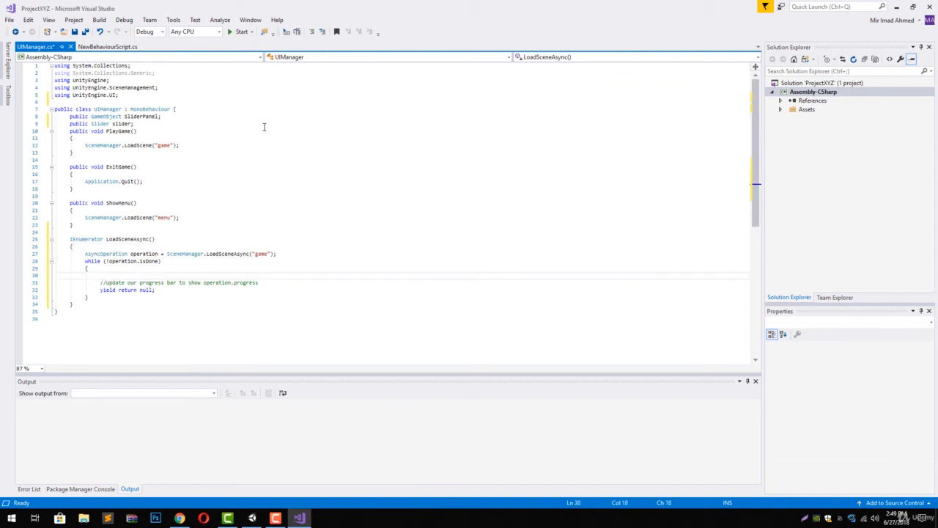
Set slider.value to a float progress from Mathf.Clamp01(operation.progress), then save the script
text(slider.value = operation)
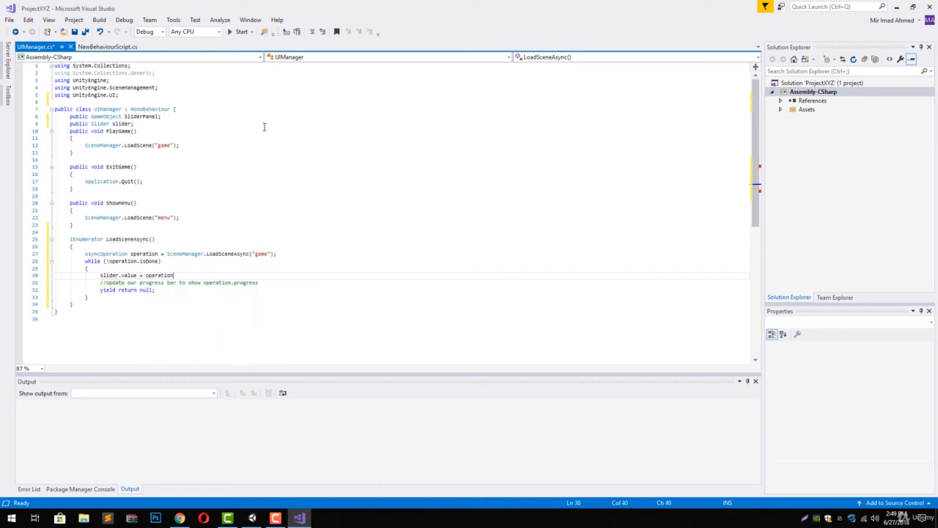
text(.progress;)
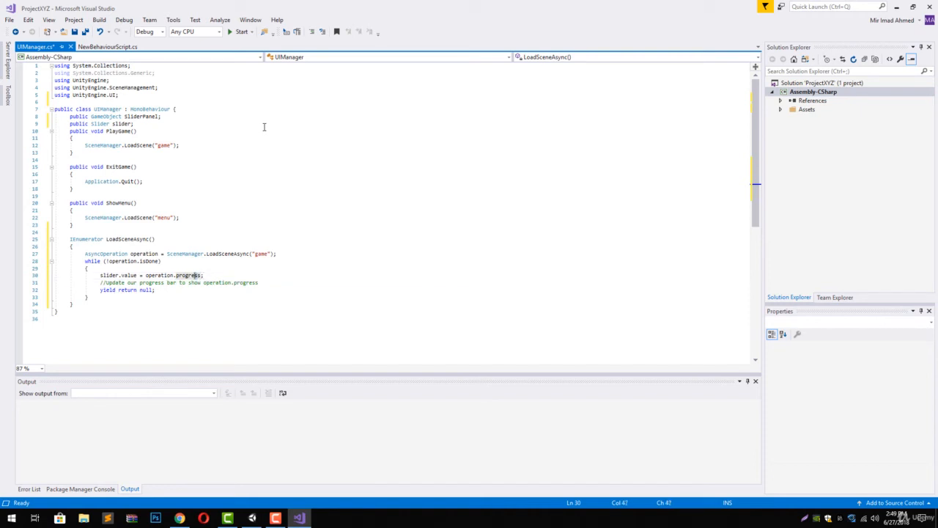
double_click(188, 275)
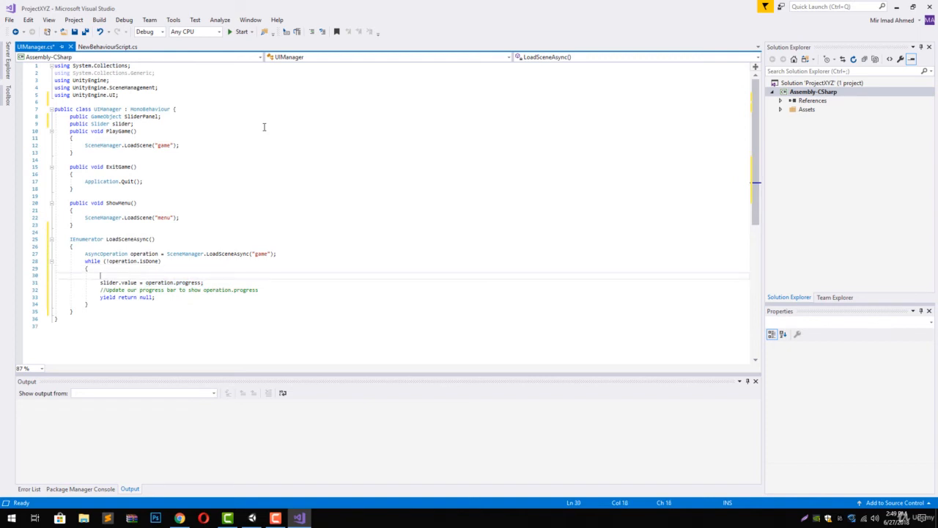
text(float prog)
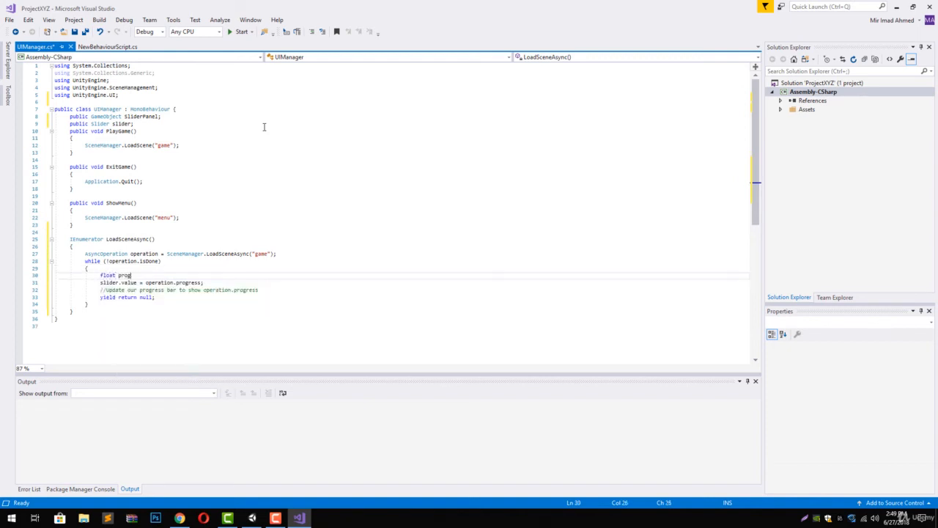
text(ress =)
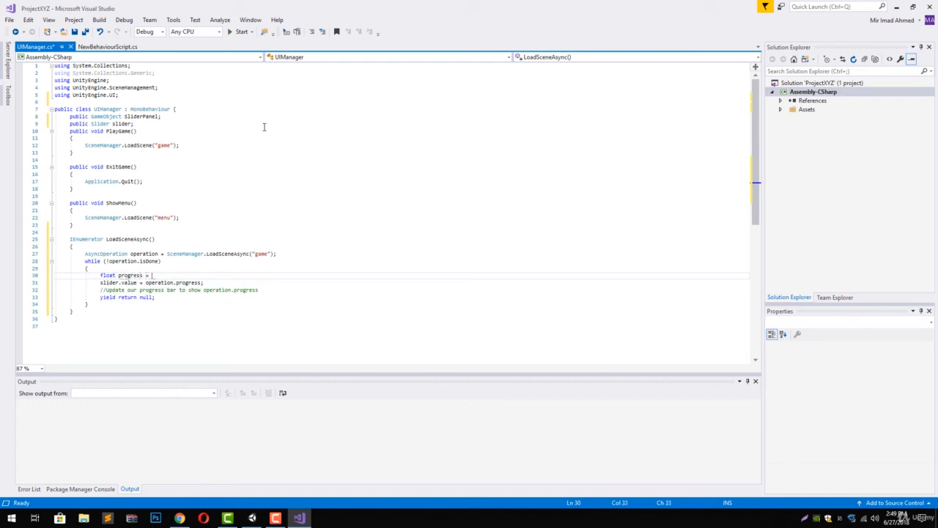
text(Mathf.c)
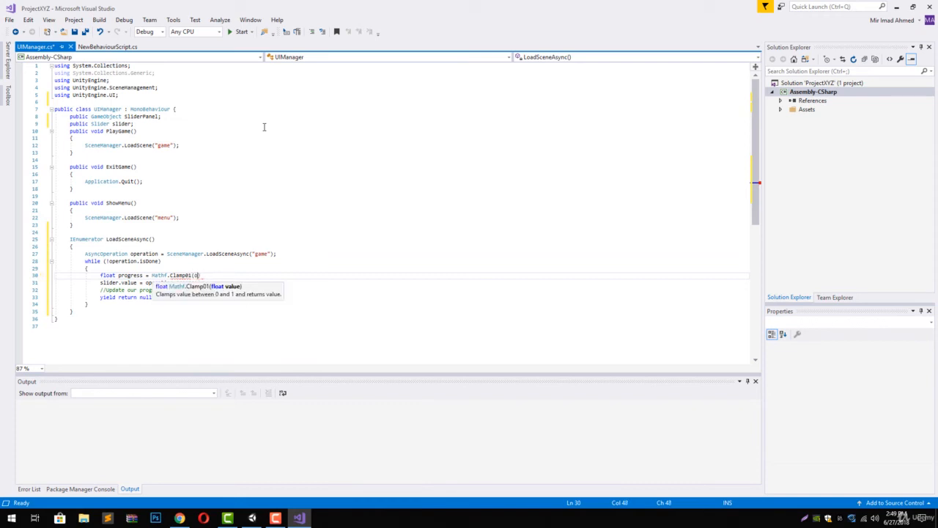
text(operation.progress);)
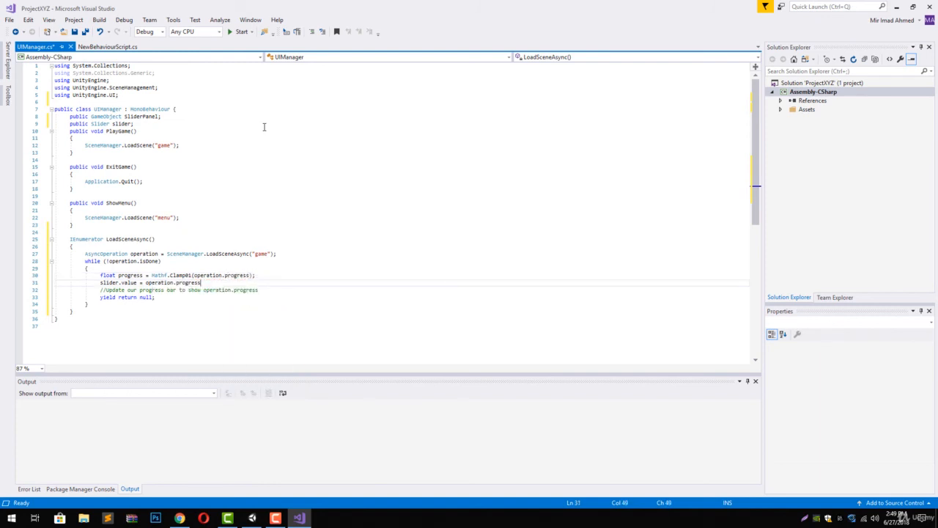
text(0)
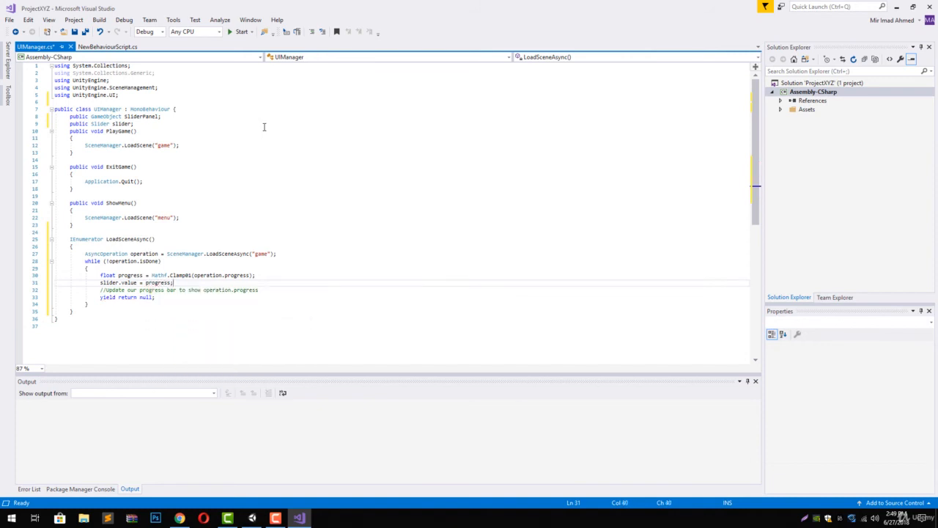
key(ctrl+s)
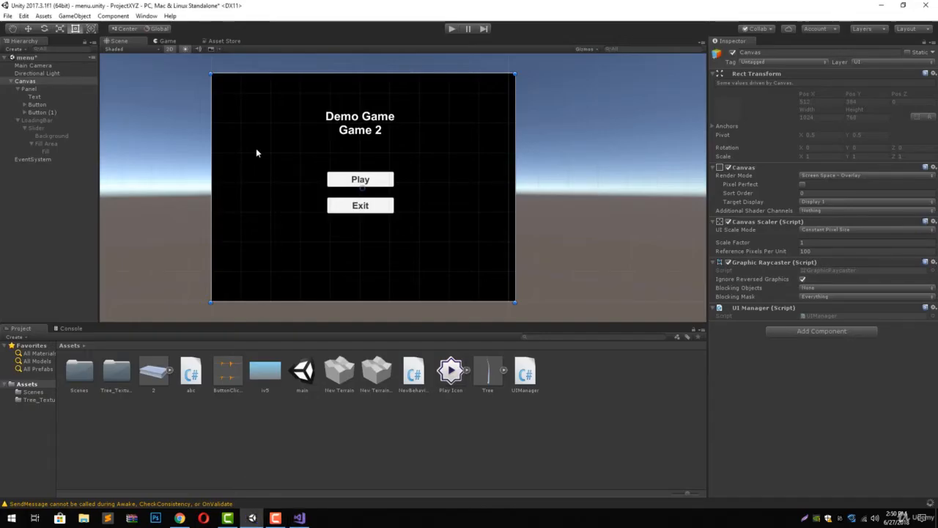
mouse_move(920, 505)
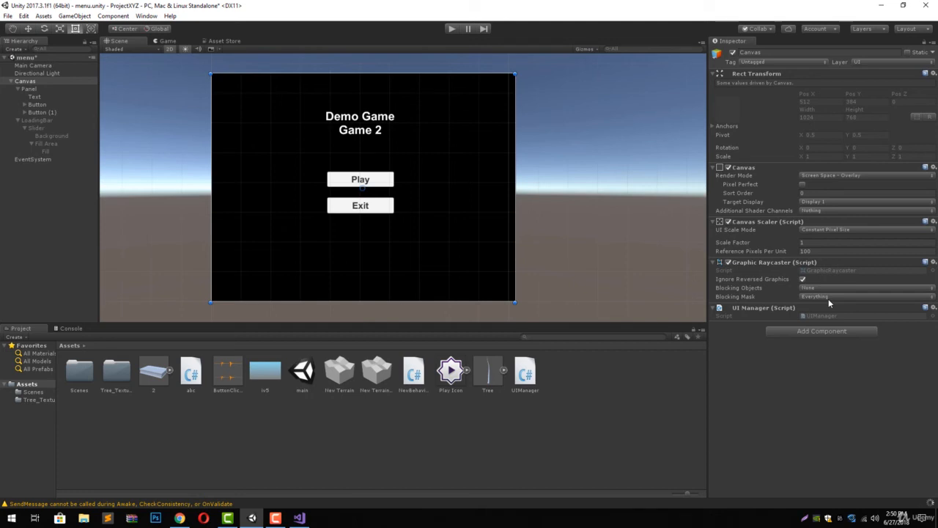
Assign LoadingBar to Slider Panel and the Slider object to the slider field
click(712, 307)
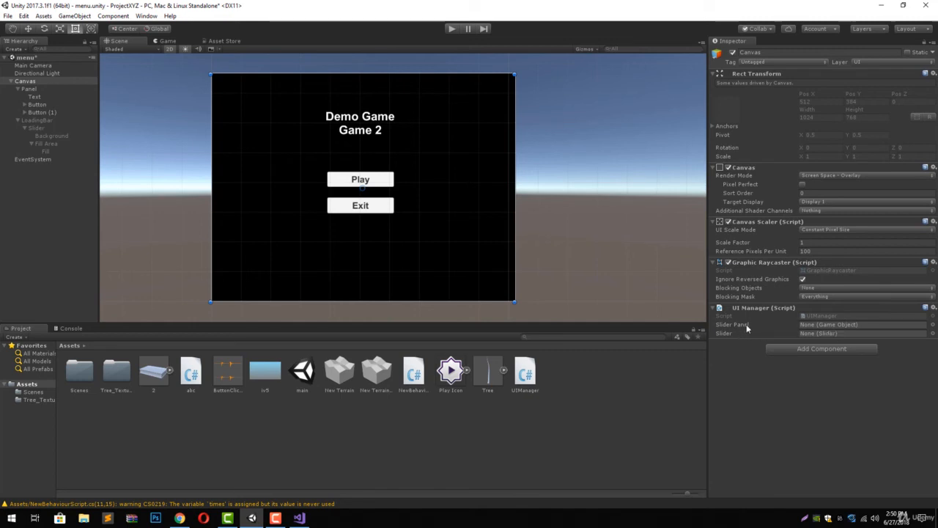
mouse_move(745, 326)
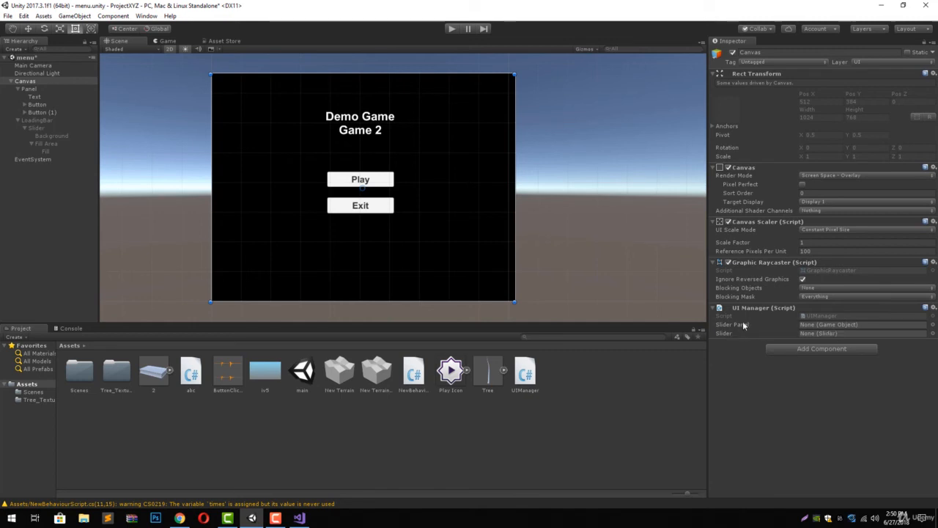
mouse_move(583, 278)
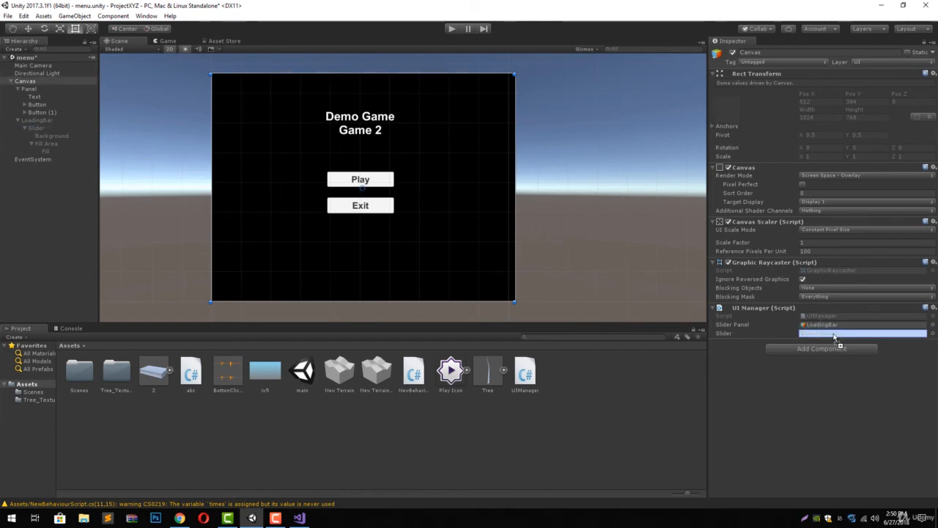
click(861, 333)
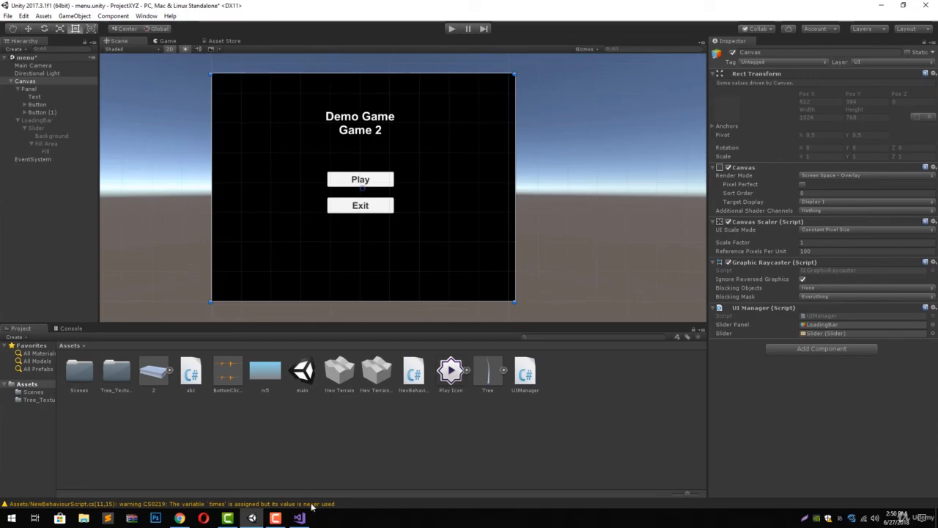
click(299, 518)
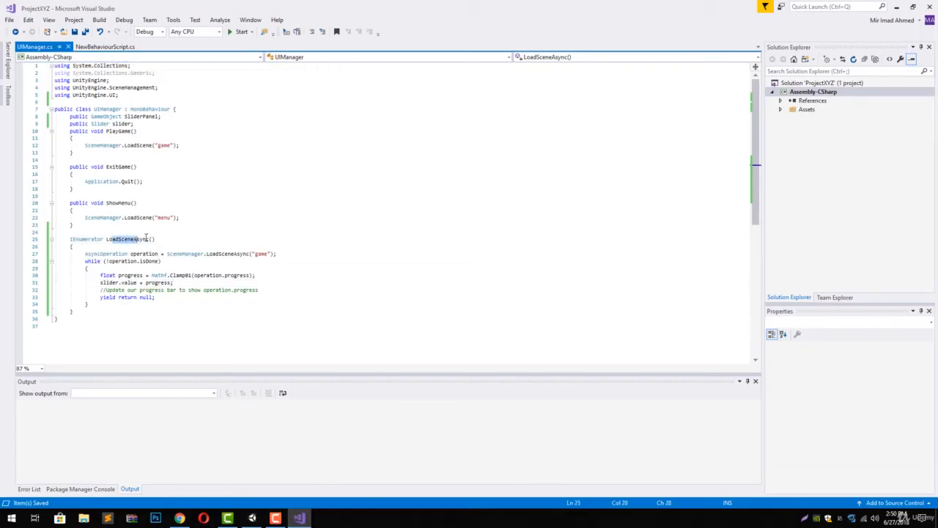
Replace PlayGame's direct LoadScene call with SliderPanel.SetActive(true) and StartCoroutine(LoadSceneAsync())
double_click(127, 239)
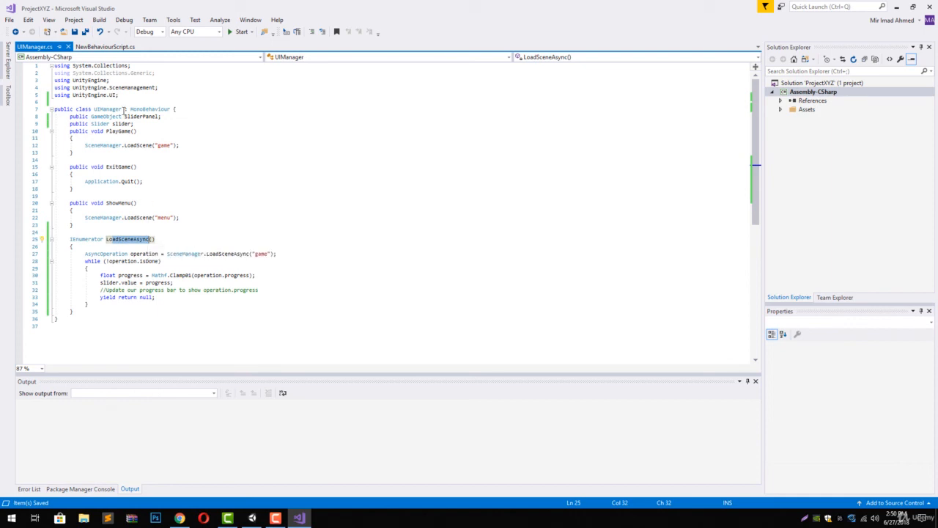
mouse_move(141, 116)
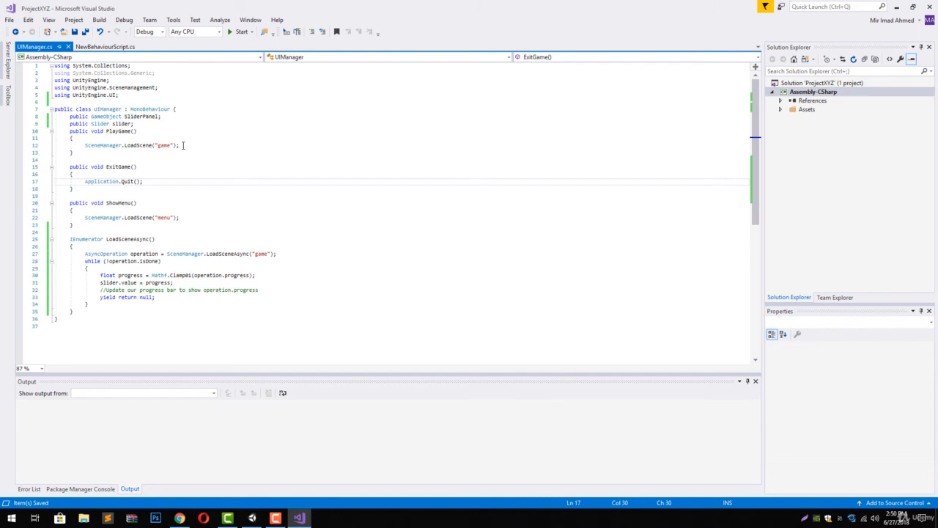
click(132, 145)
text(//)
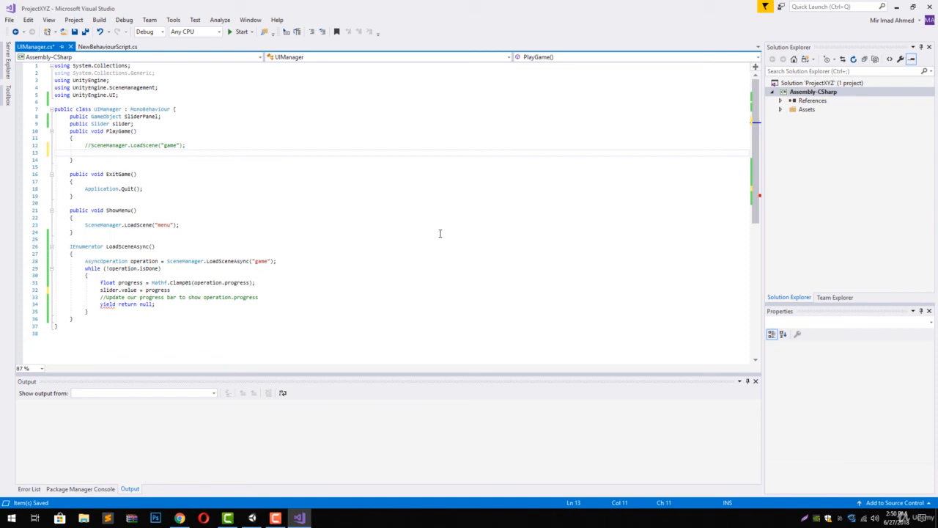
text(sliderPanel.SetActive(true);)
text(StartCoroutine()
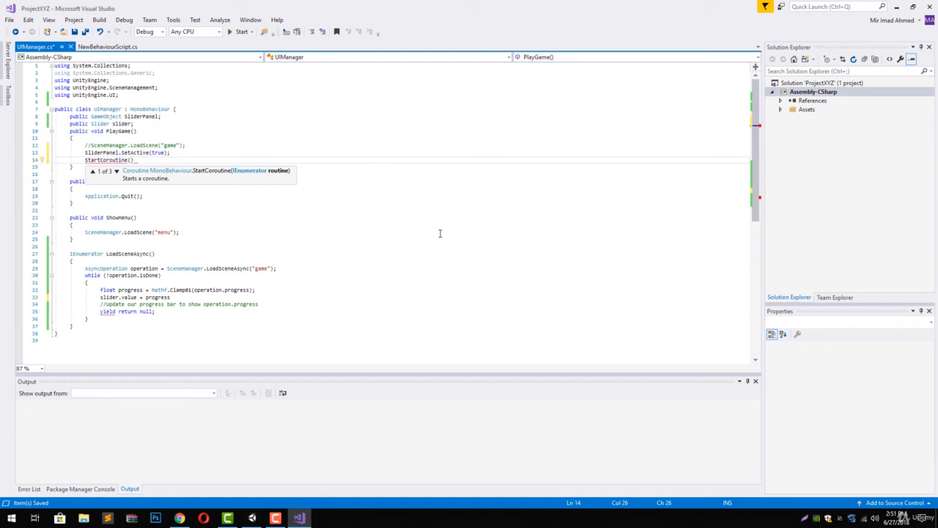
text(LoadSceneAsync()
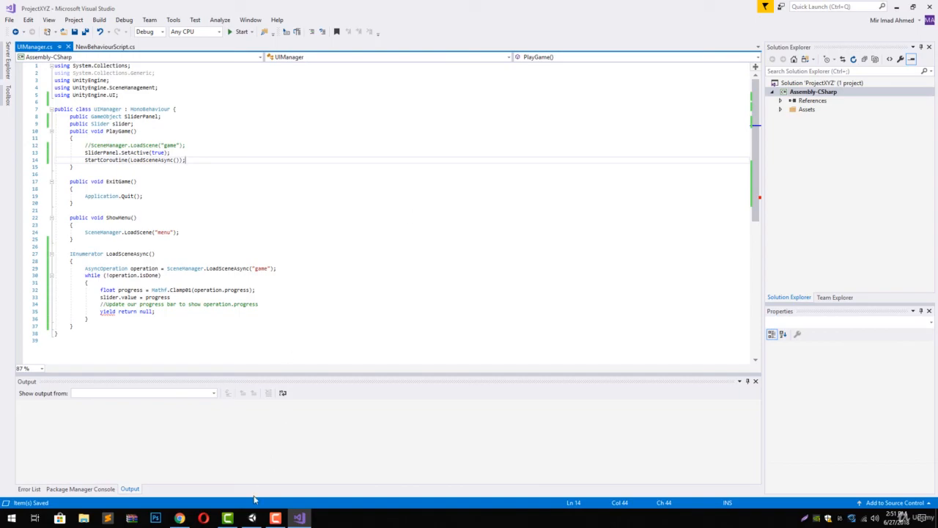
click(228, 519)
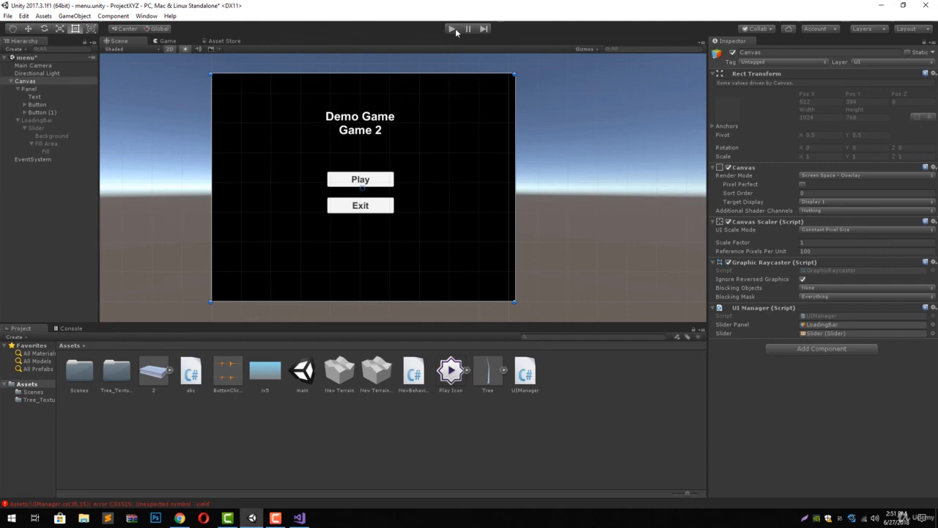
click(451, 28)
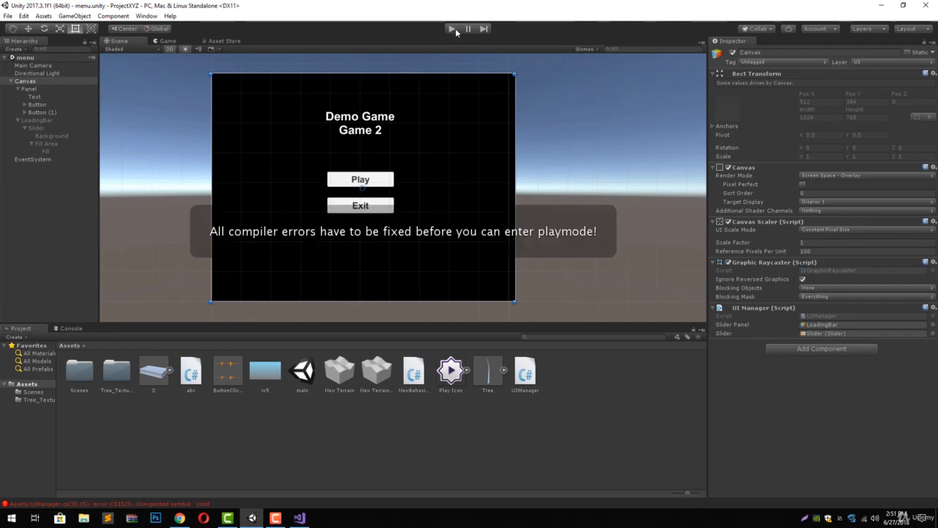
mouse_move(463, 4)
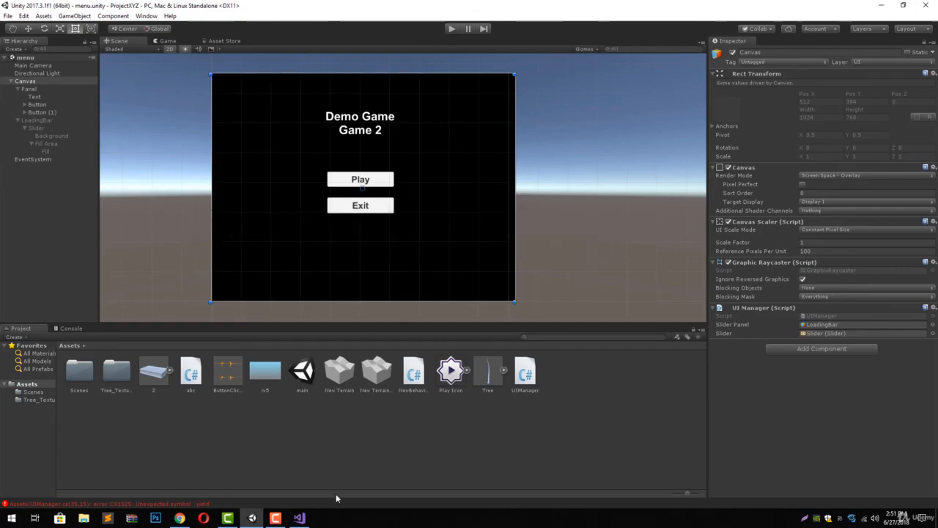
click(298, 519)
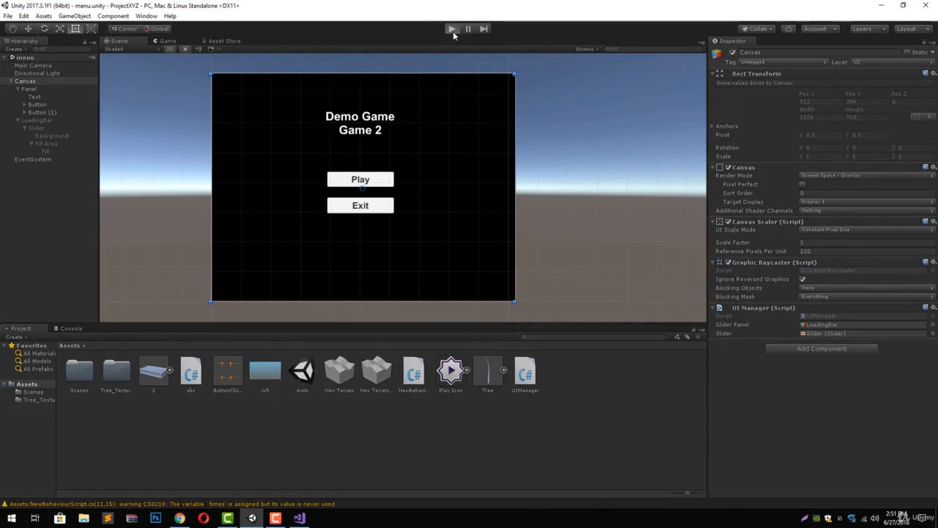
click(452, 29)
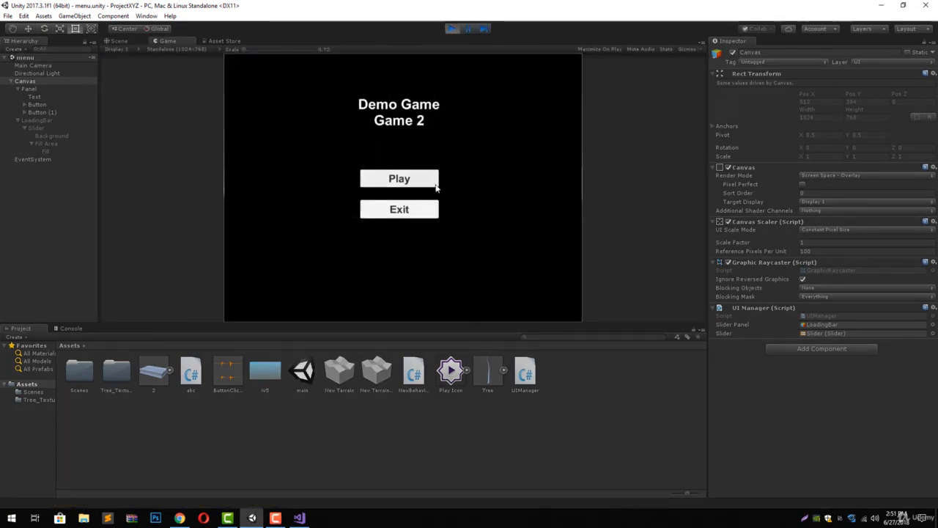
click(399, 178)
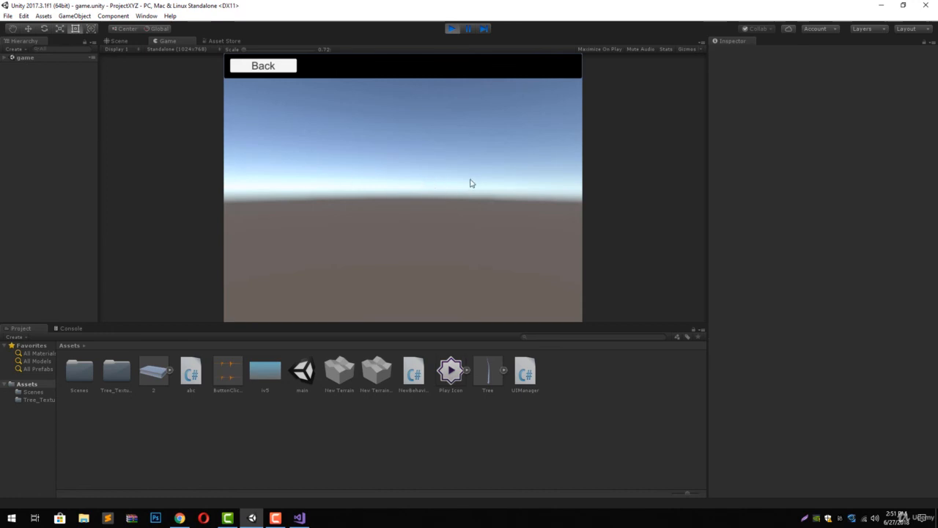
click(263, 65)
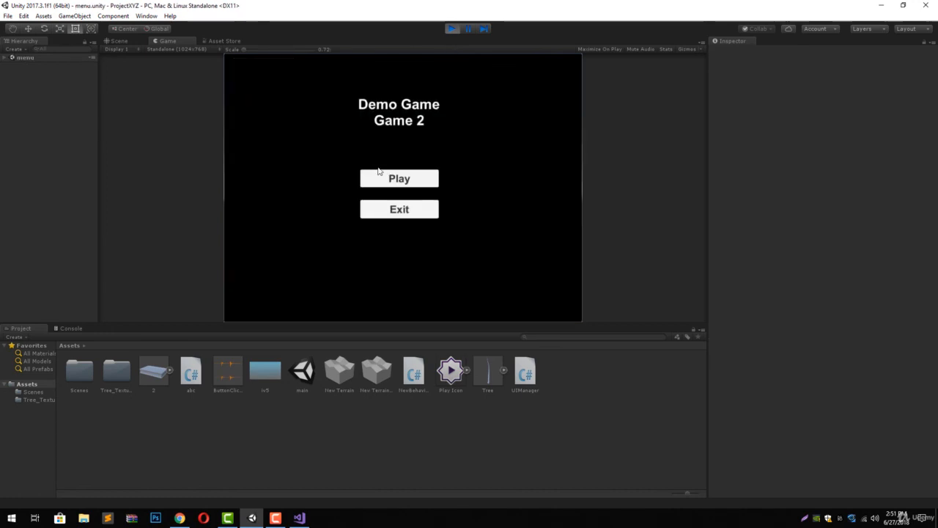
click(399, 178)
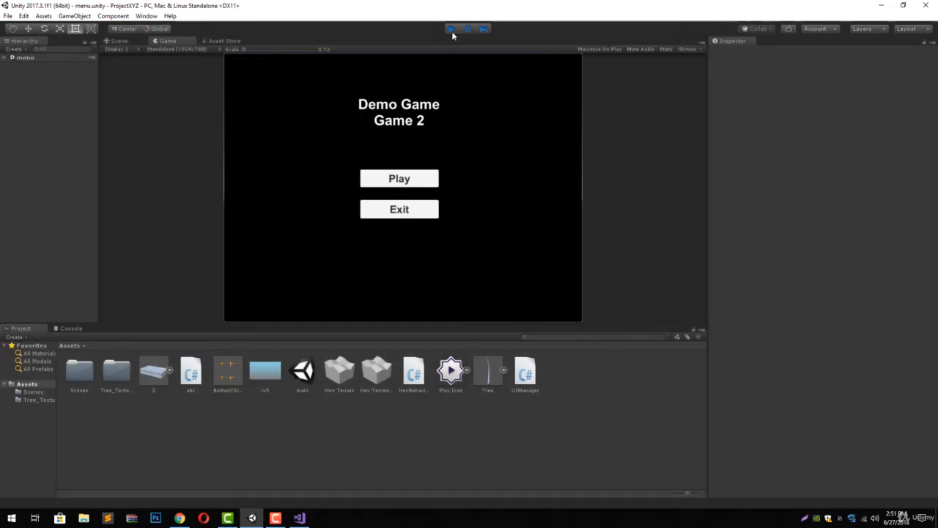
click(452, 28)
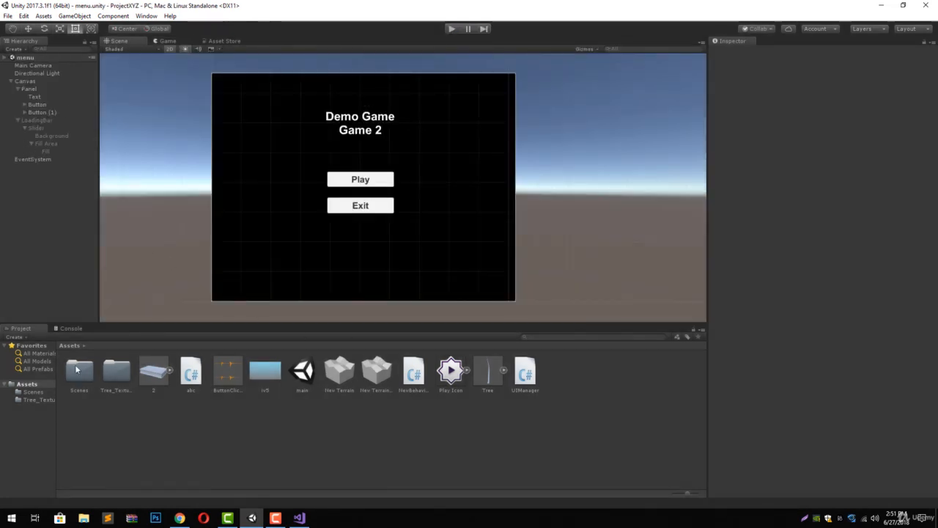